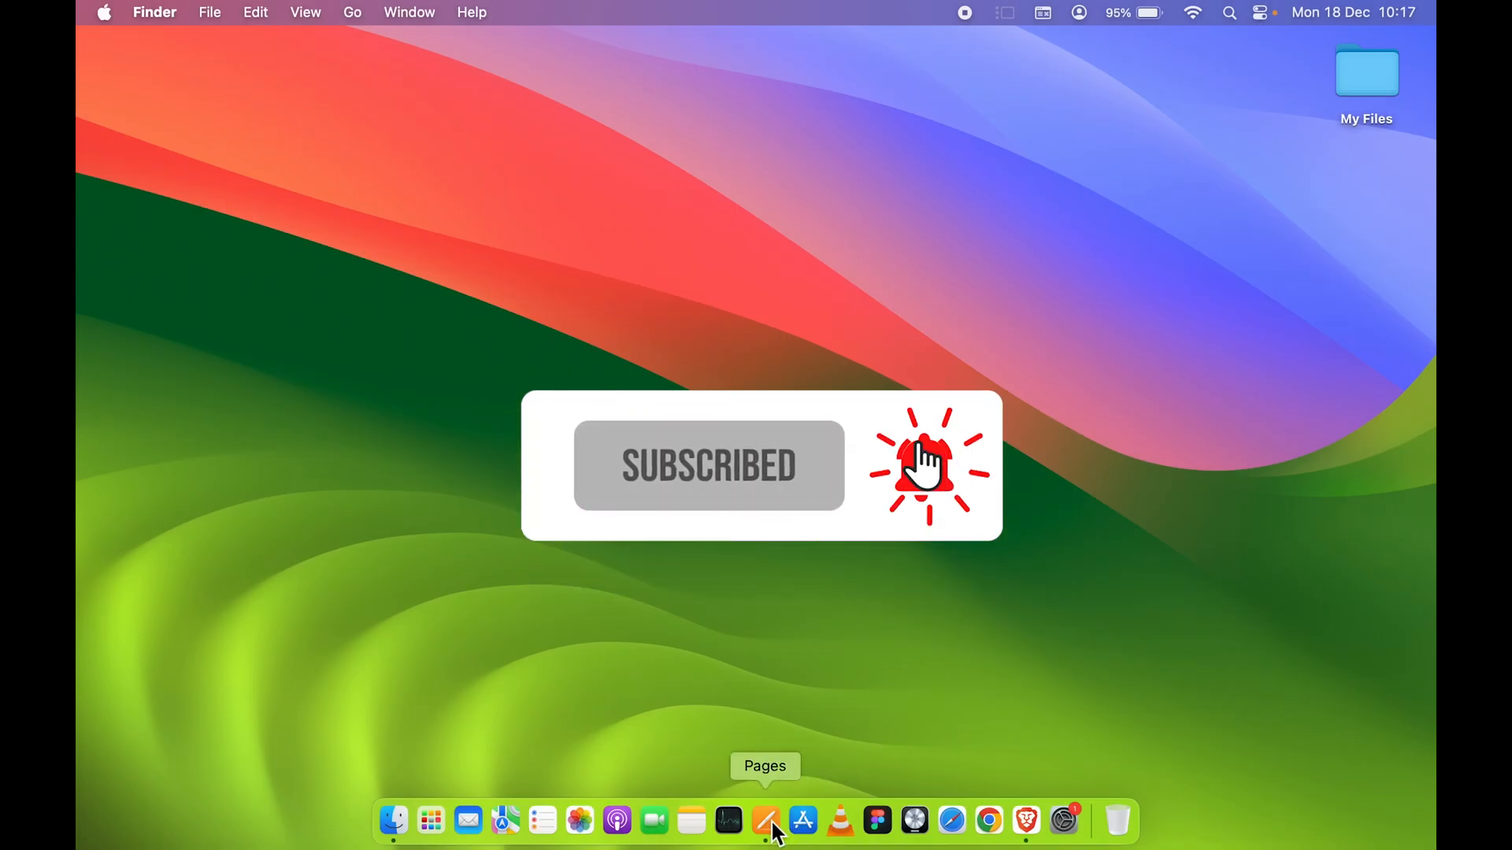
Launch Pages from the Dock and browse to the Simple Report template
click(766, 821)
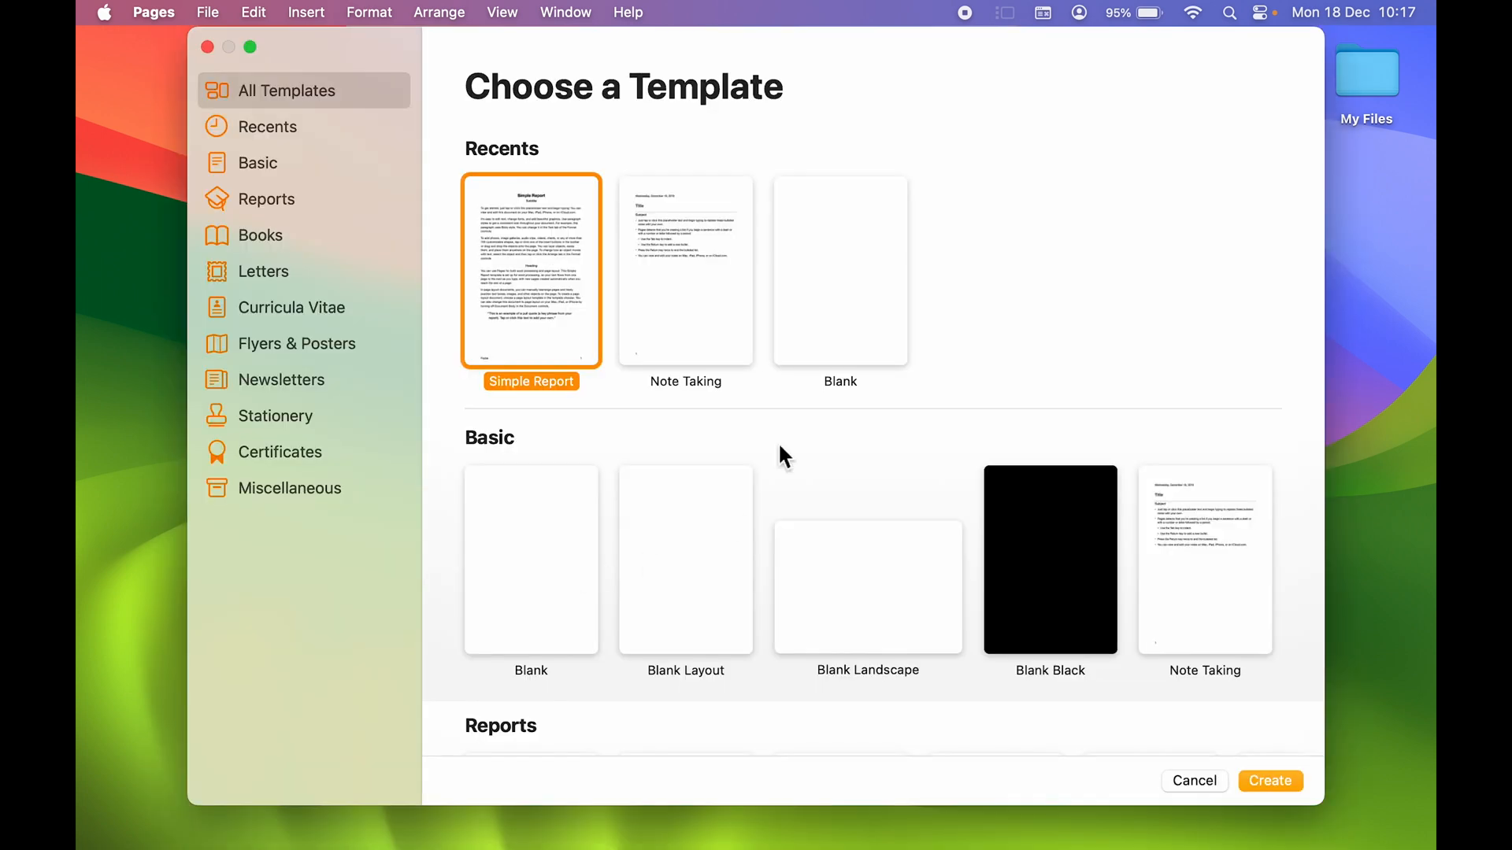
mouse_move(581, 570)
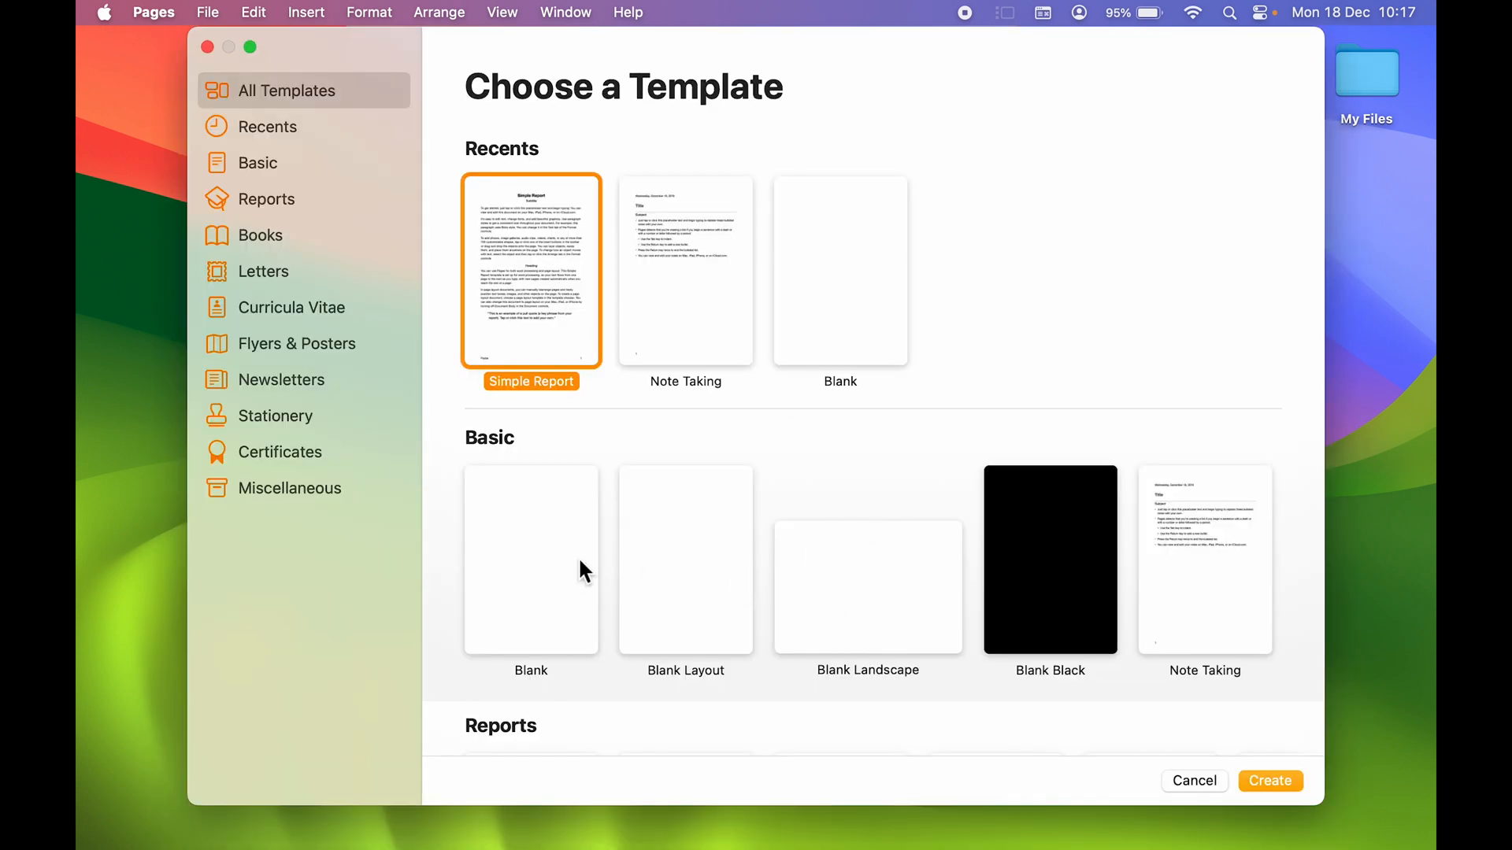
scroll(down, 3)
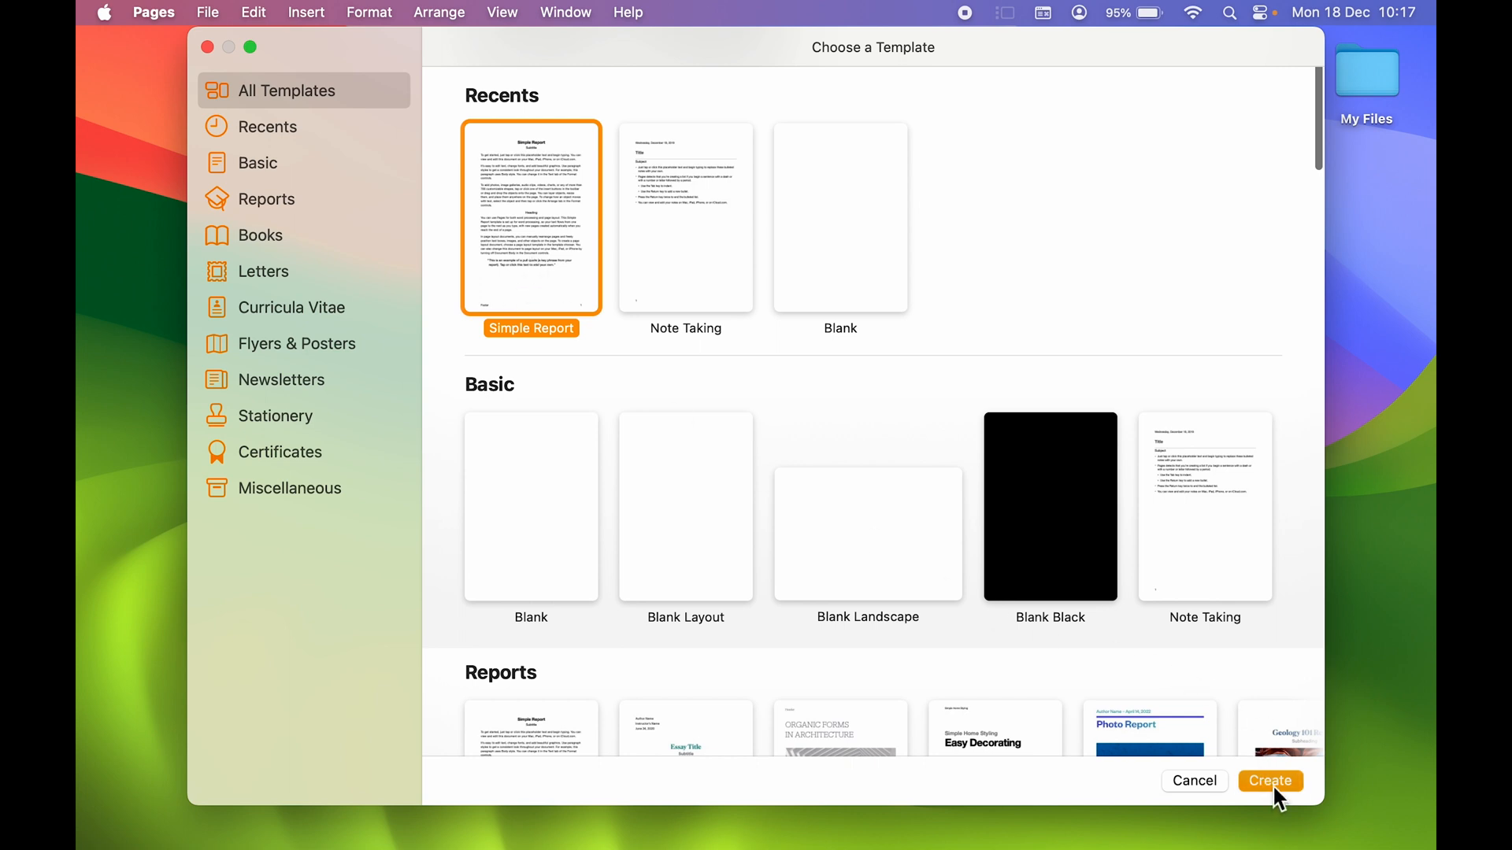
Create an untitled Simple Report document and look at the File menu
click(1270, 782)
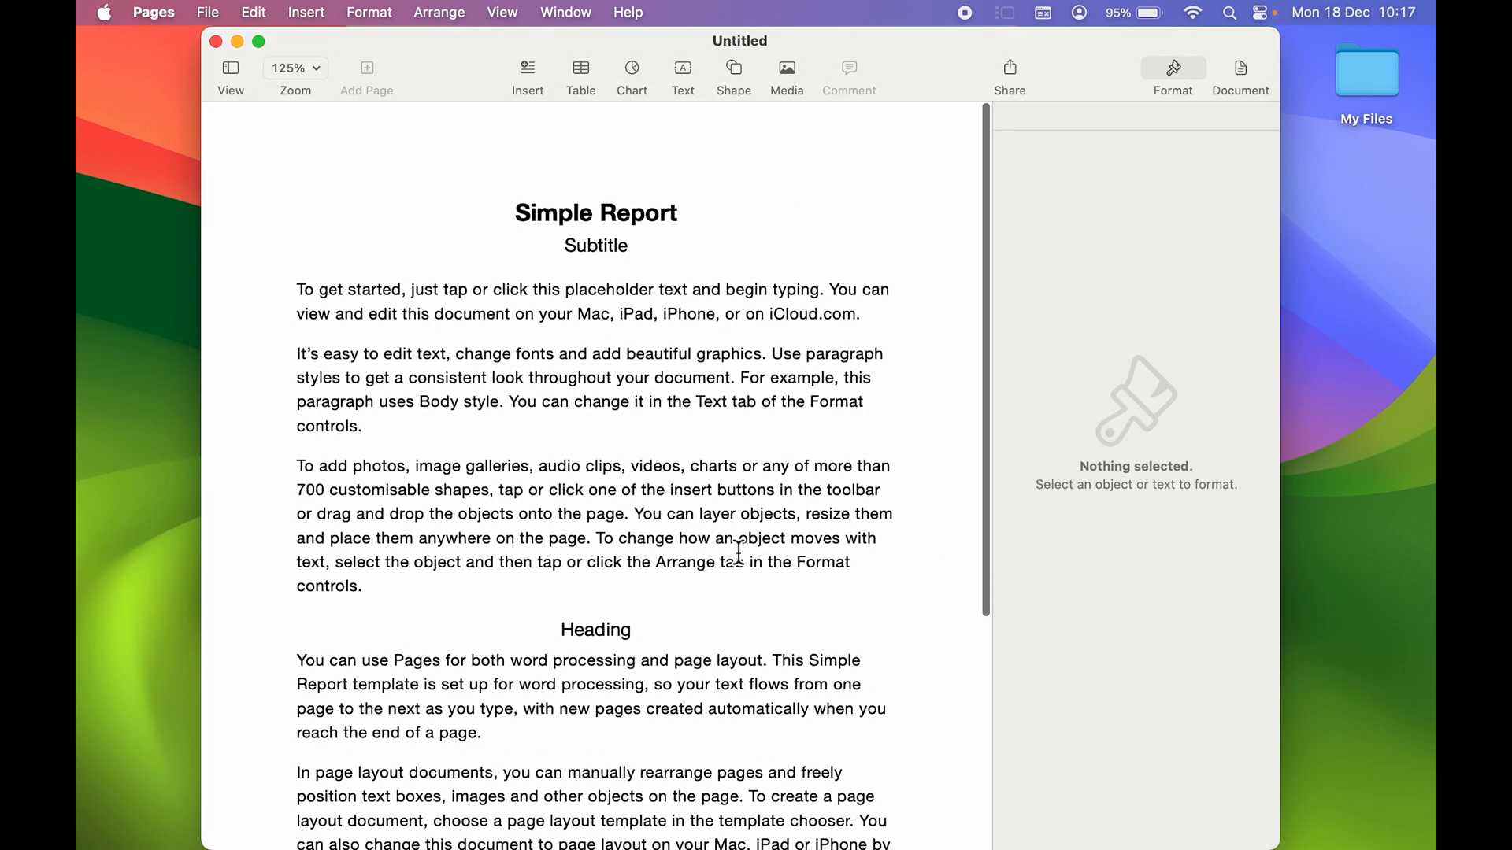
scroll(down, 3)
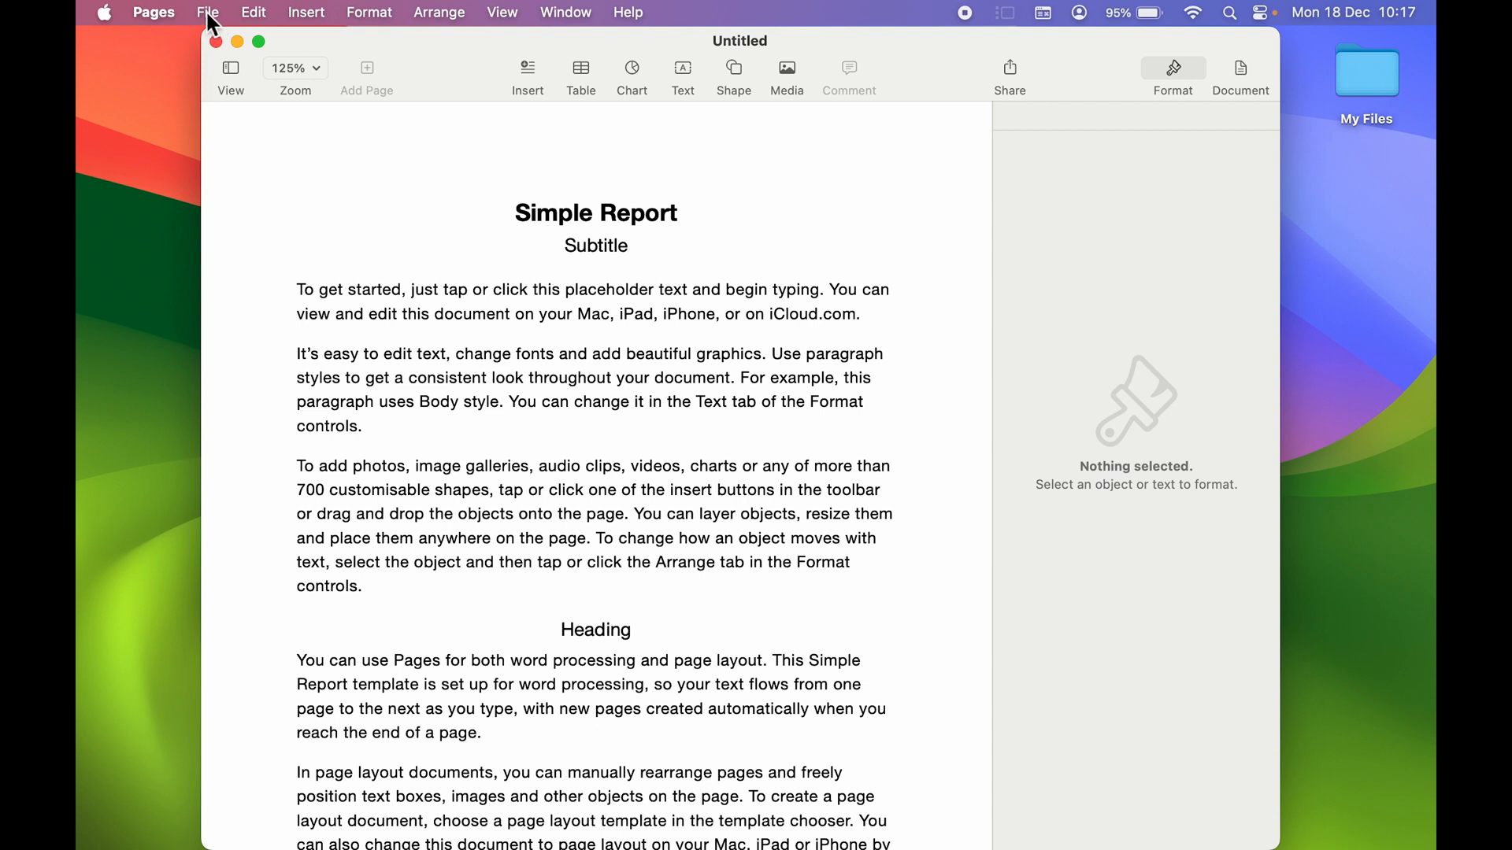
click(207, 13)
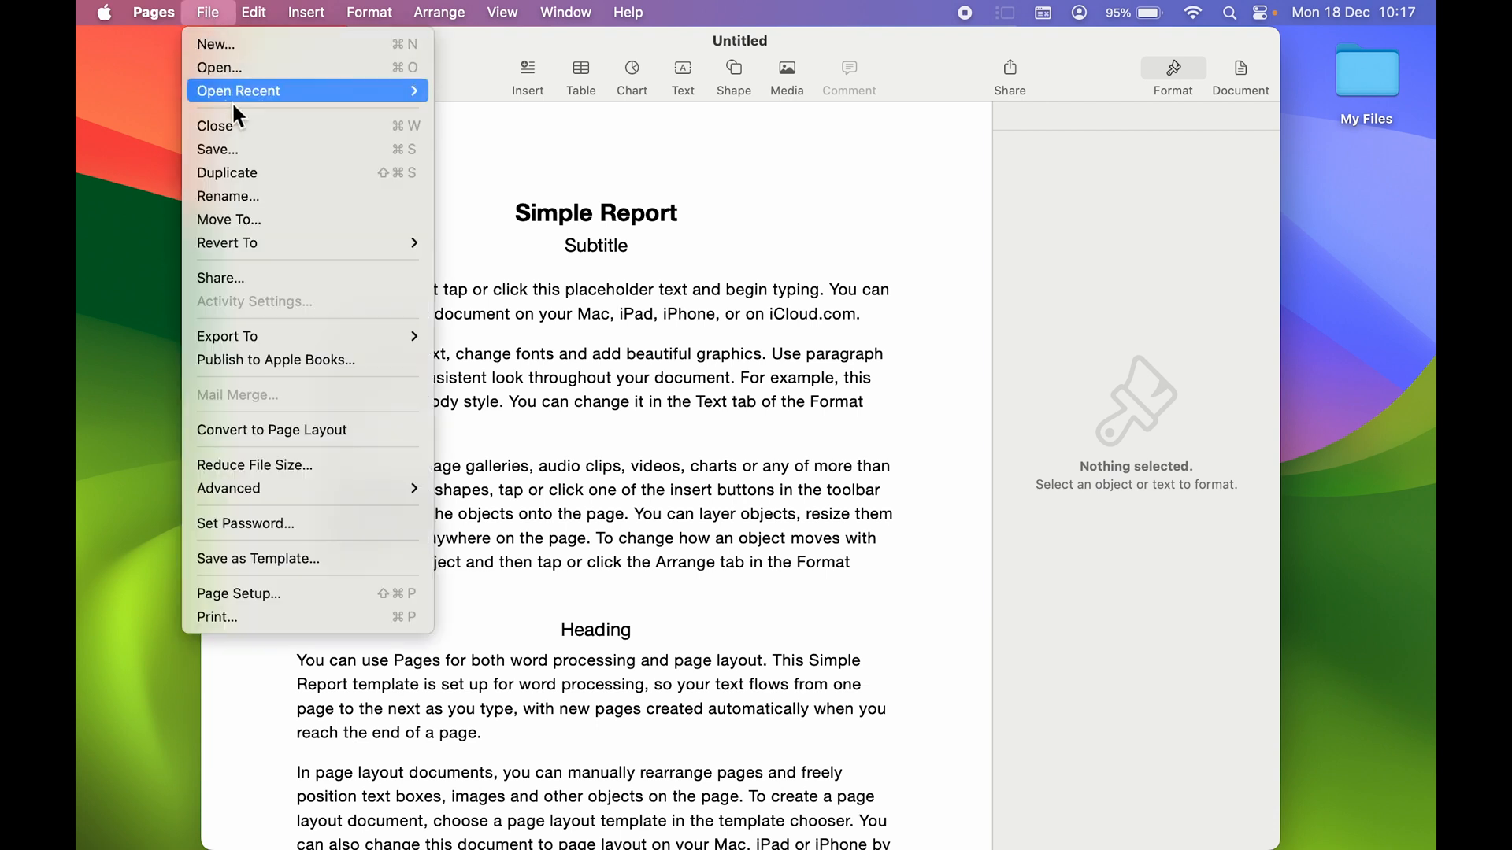
mouse_move(318, 149)
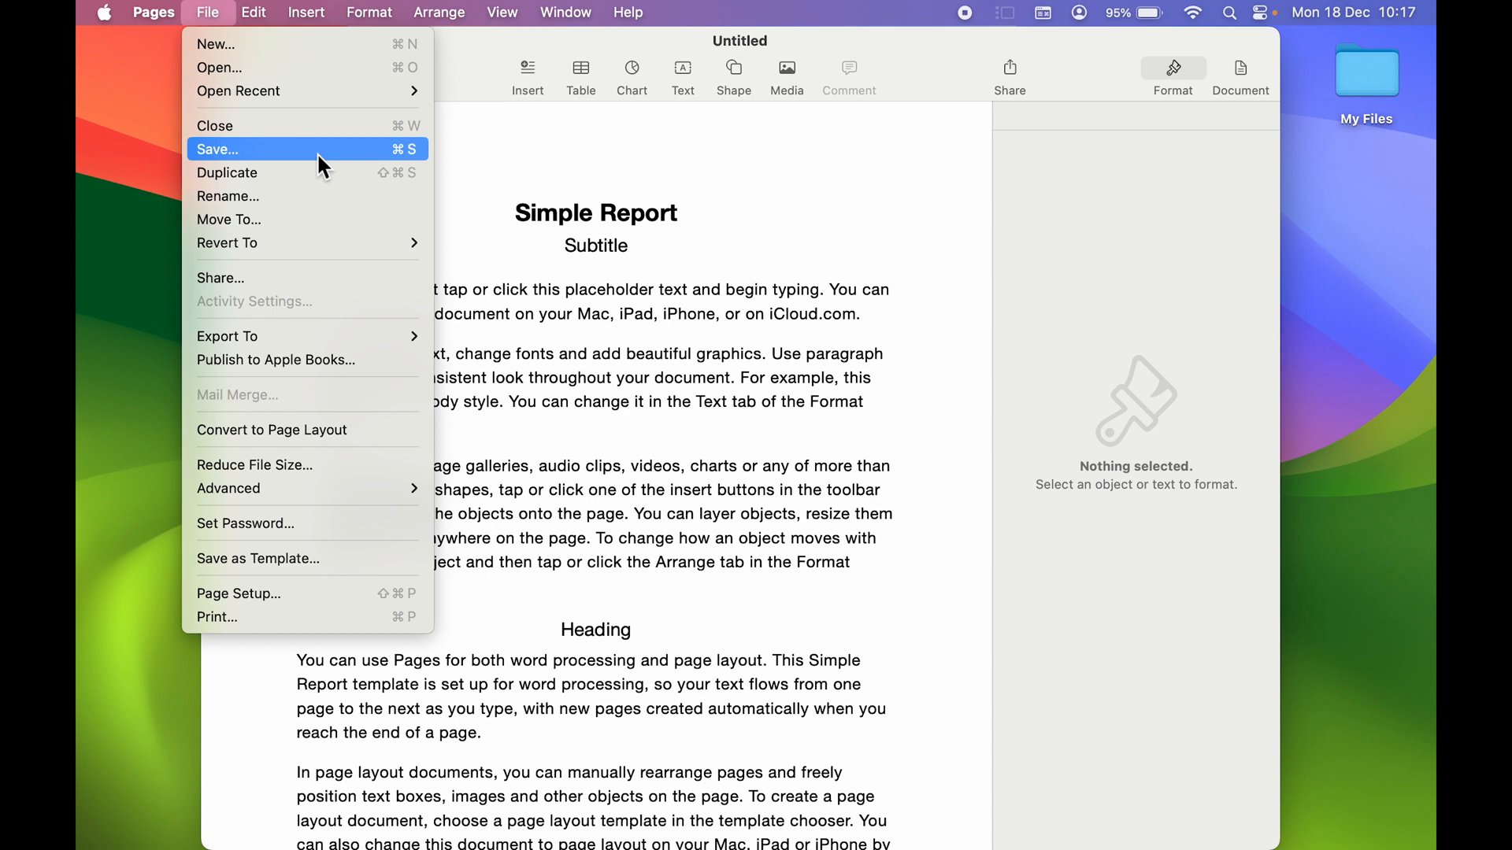
mouse_move(404, 172)
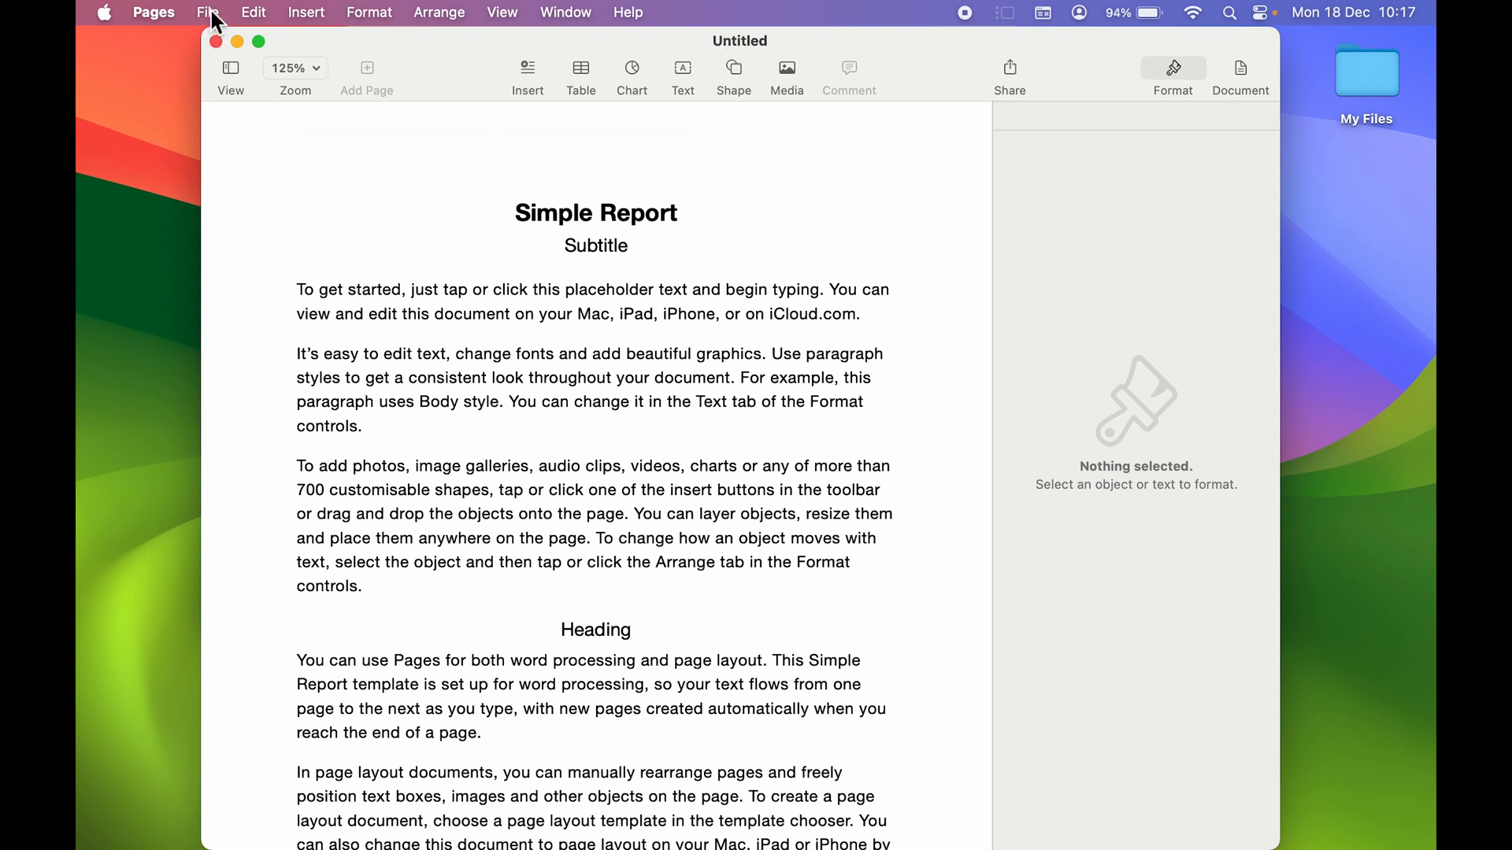
Save the document as 'Test file' with Desktop as the location
click(207, 12)
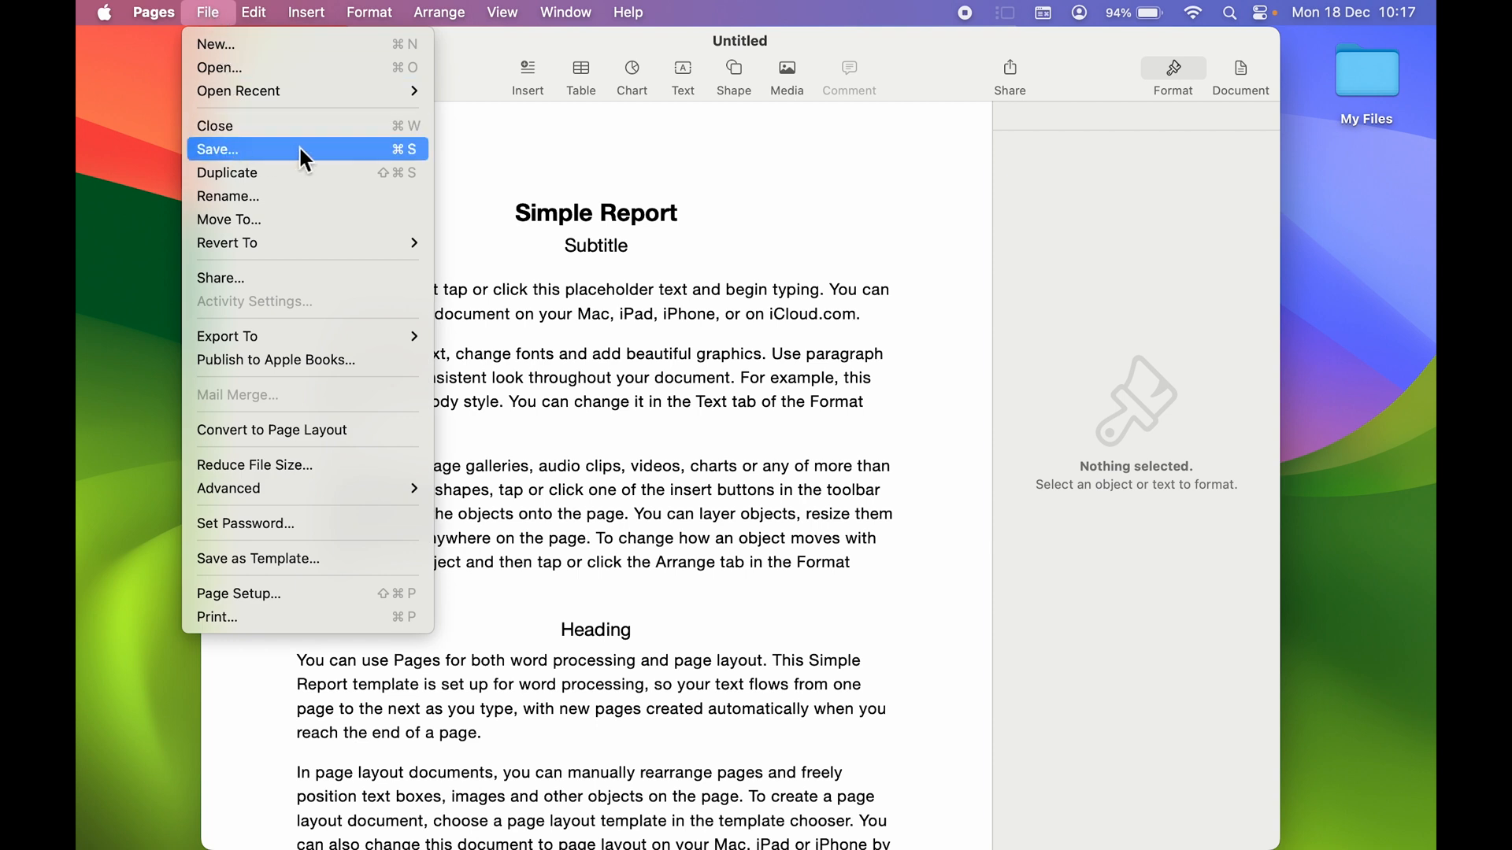
click(218, 148)
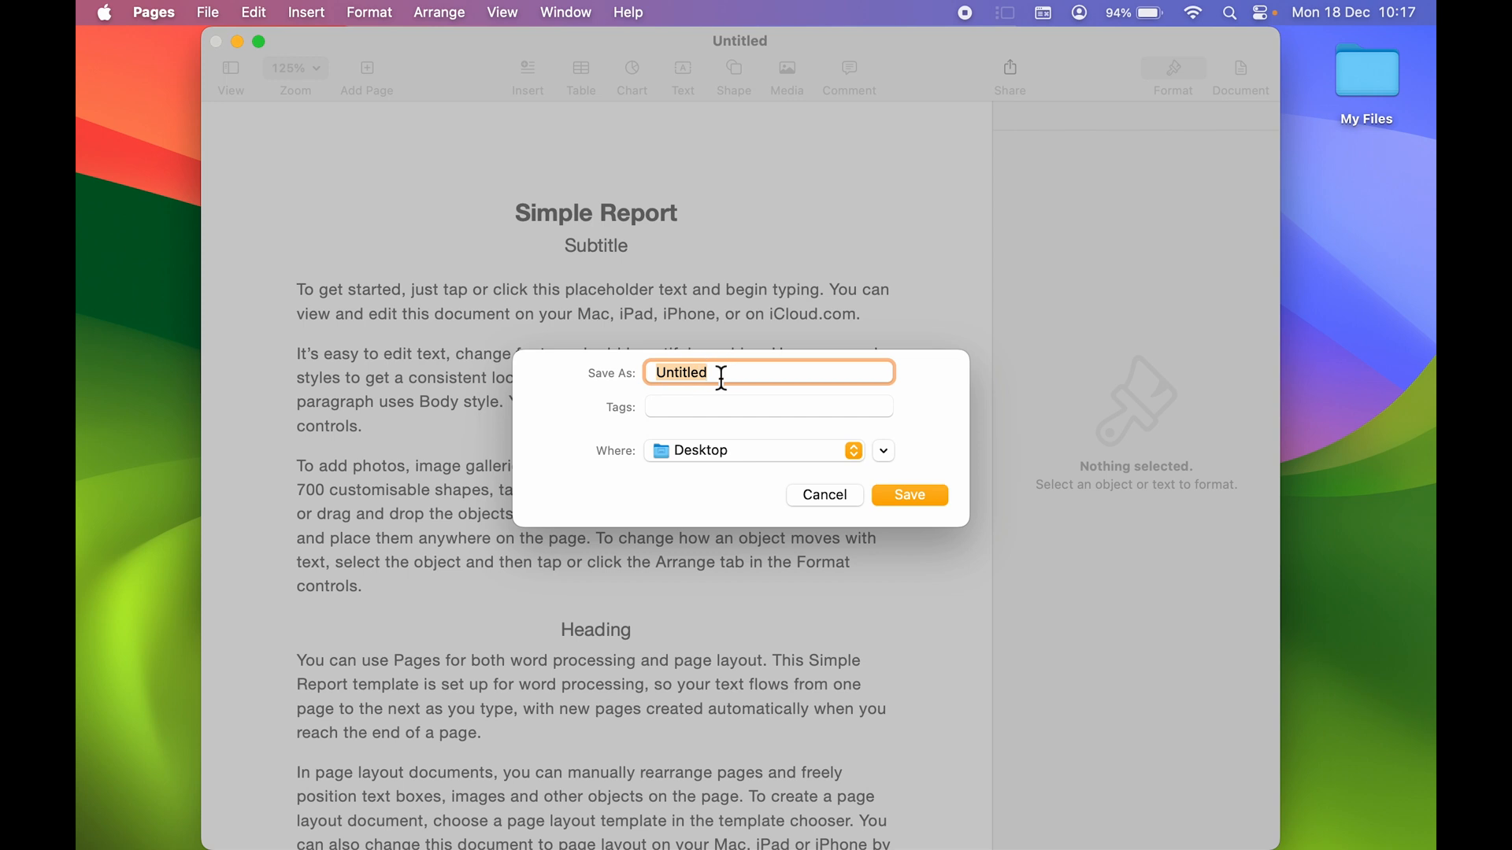
text(Test f)
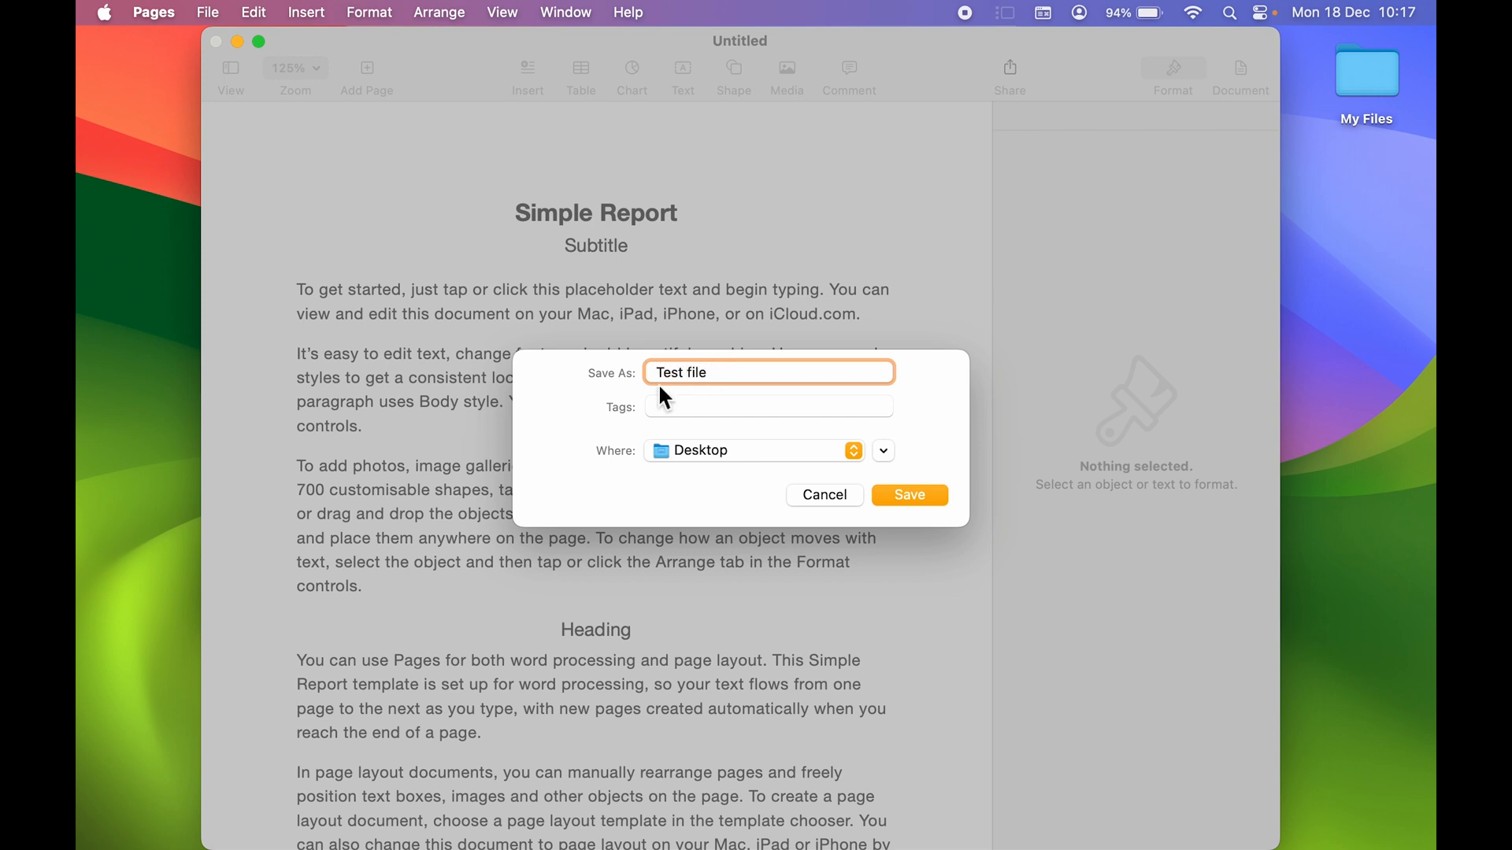
mouse_move(653, 459)
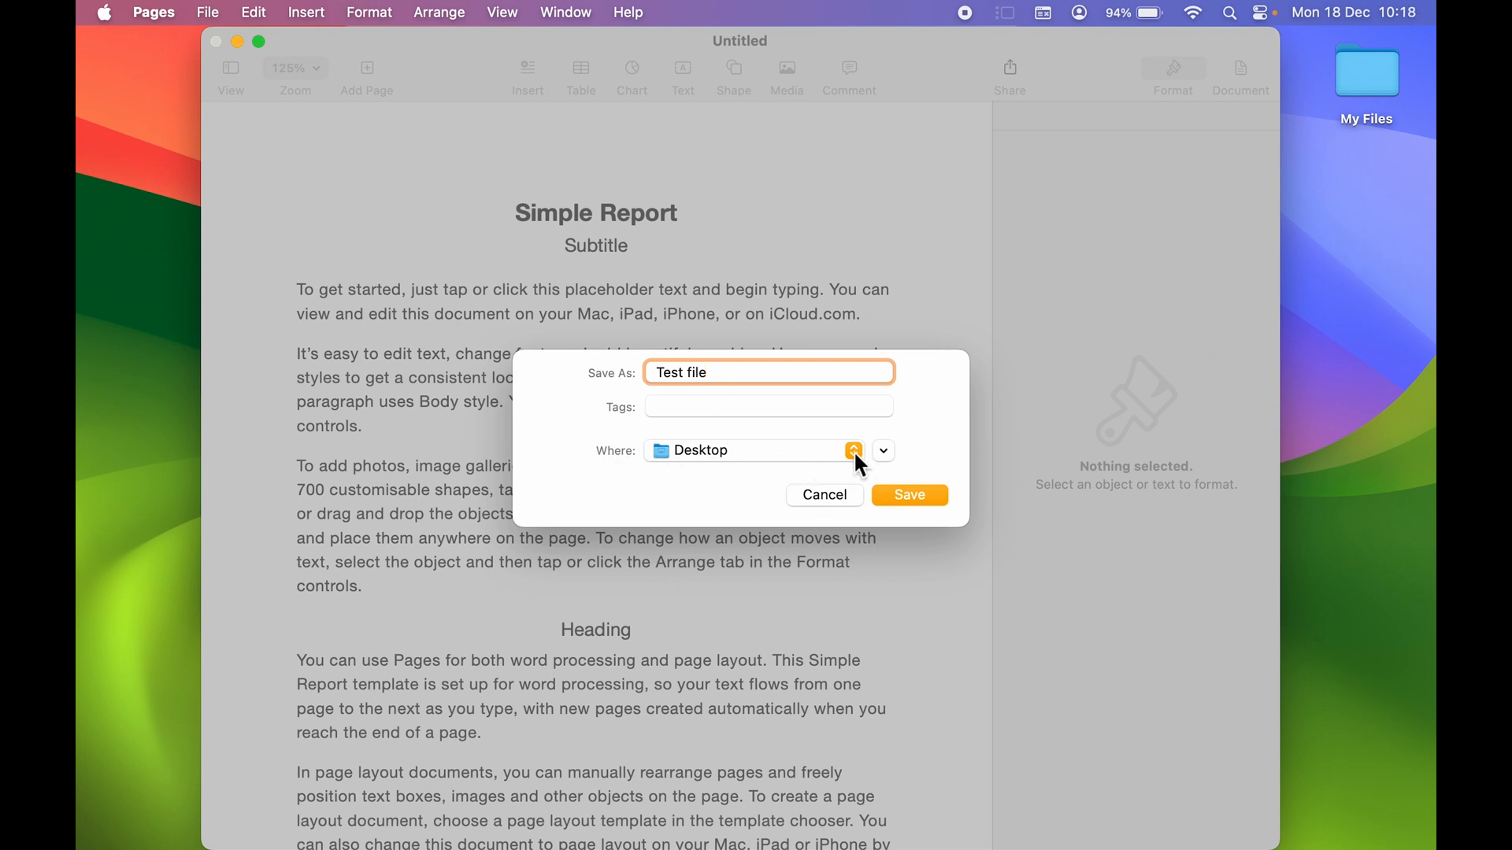
click(852, 450)
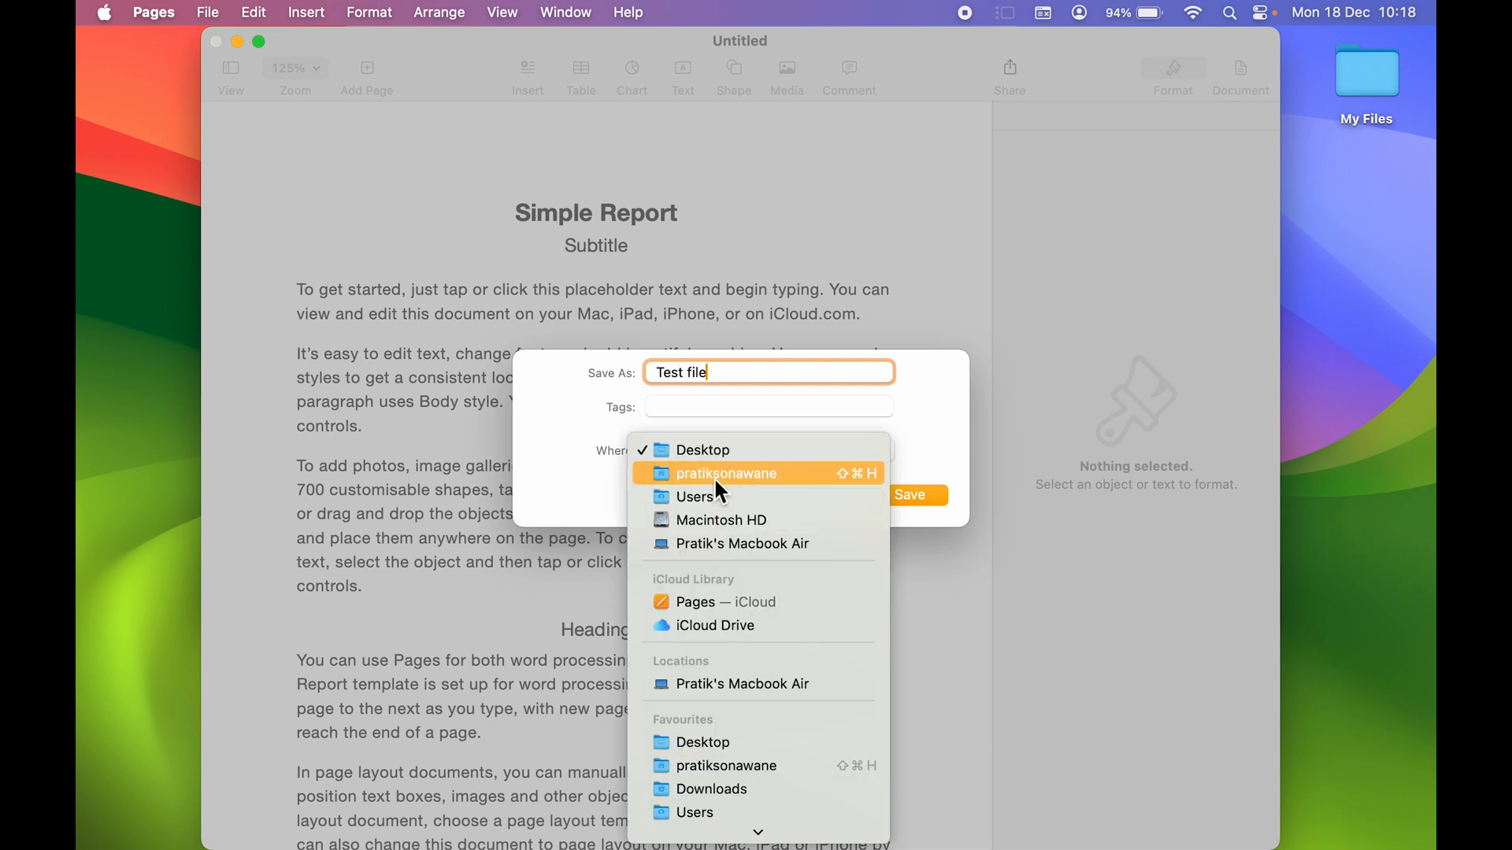
click(704, 449)
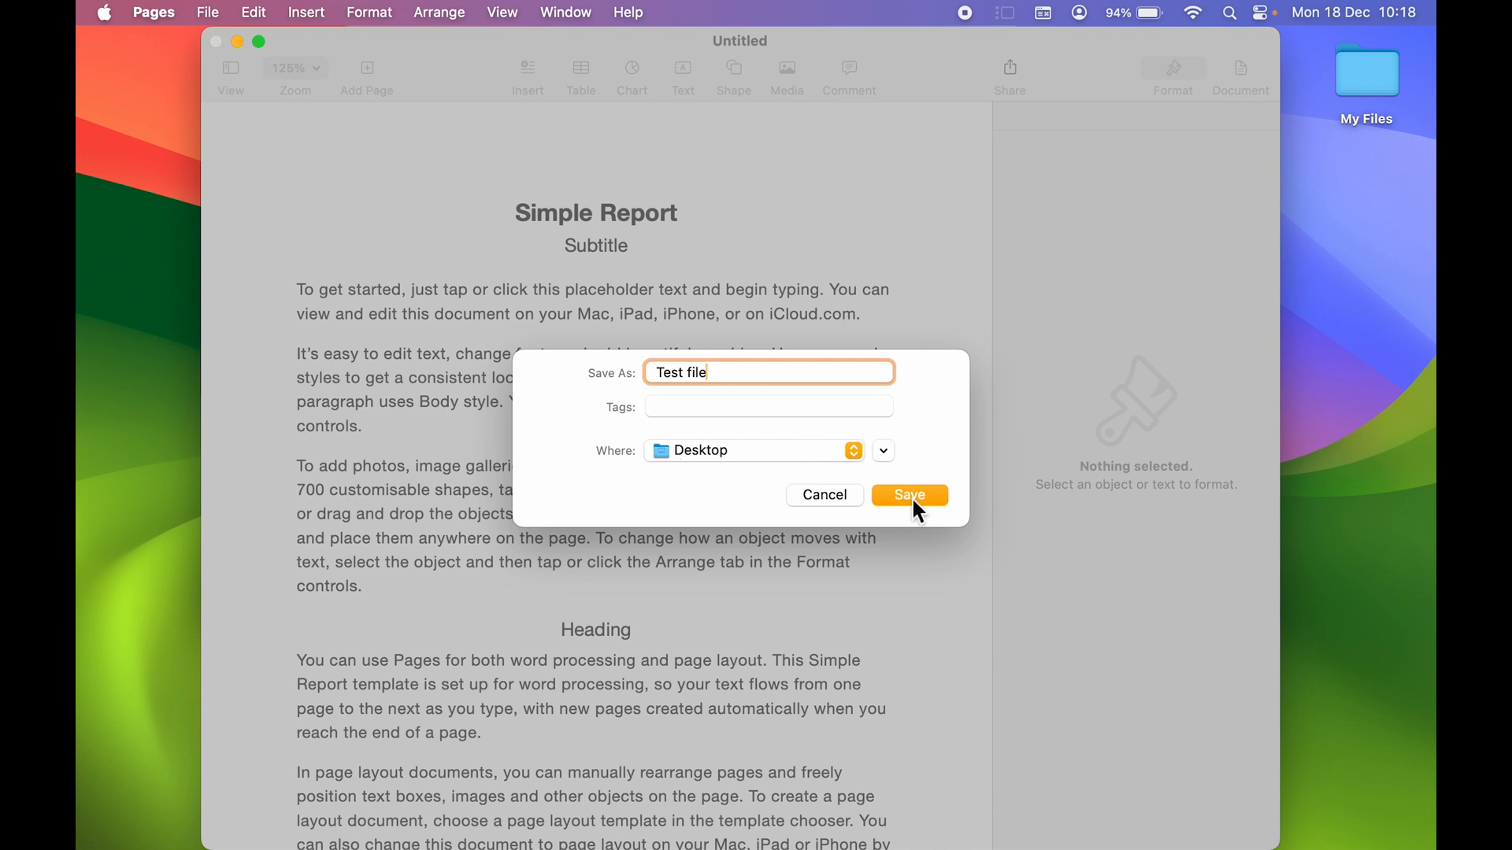
click(907, 494)
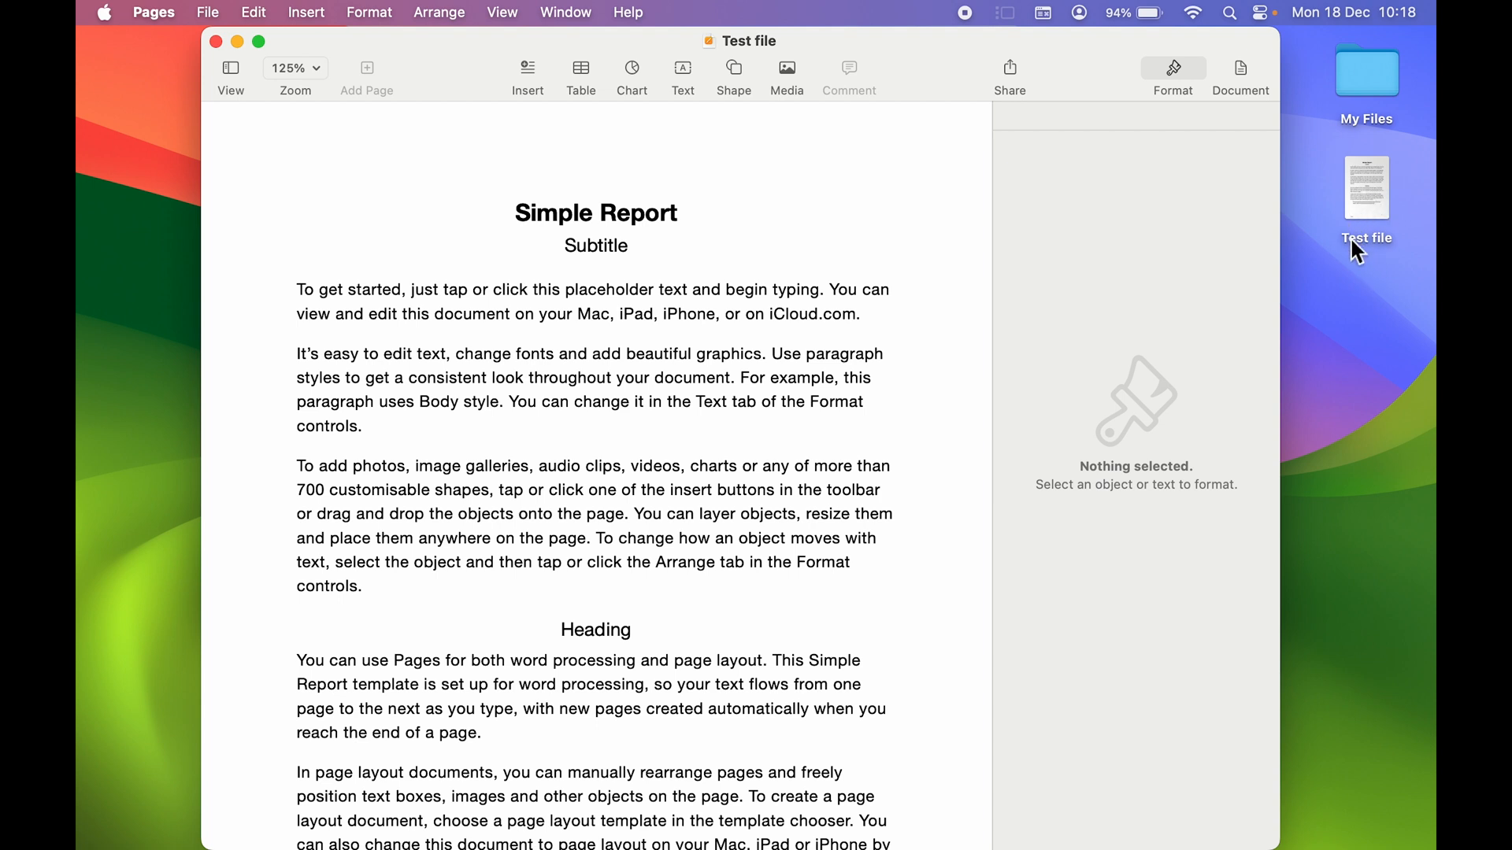
mouse_move(1237, 323)
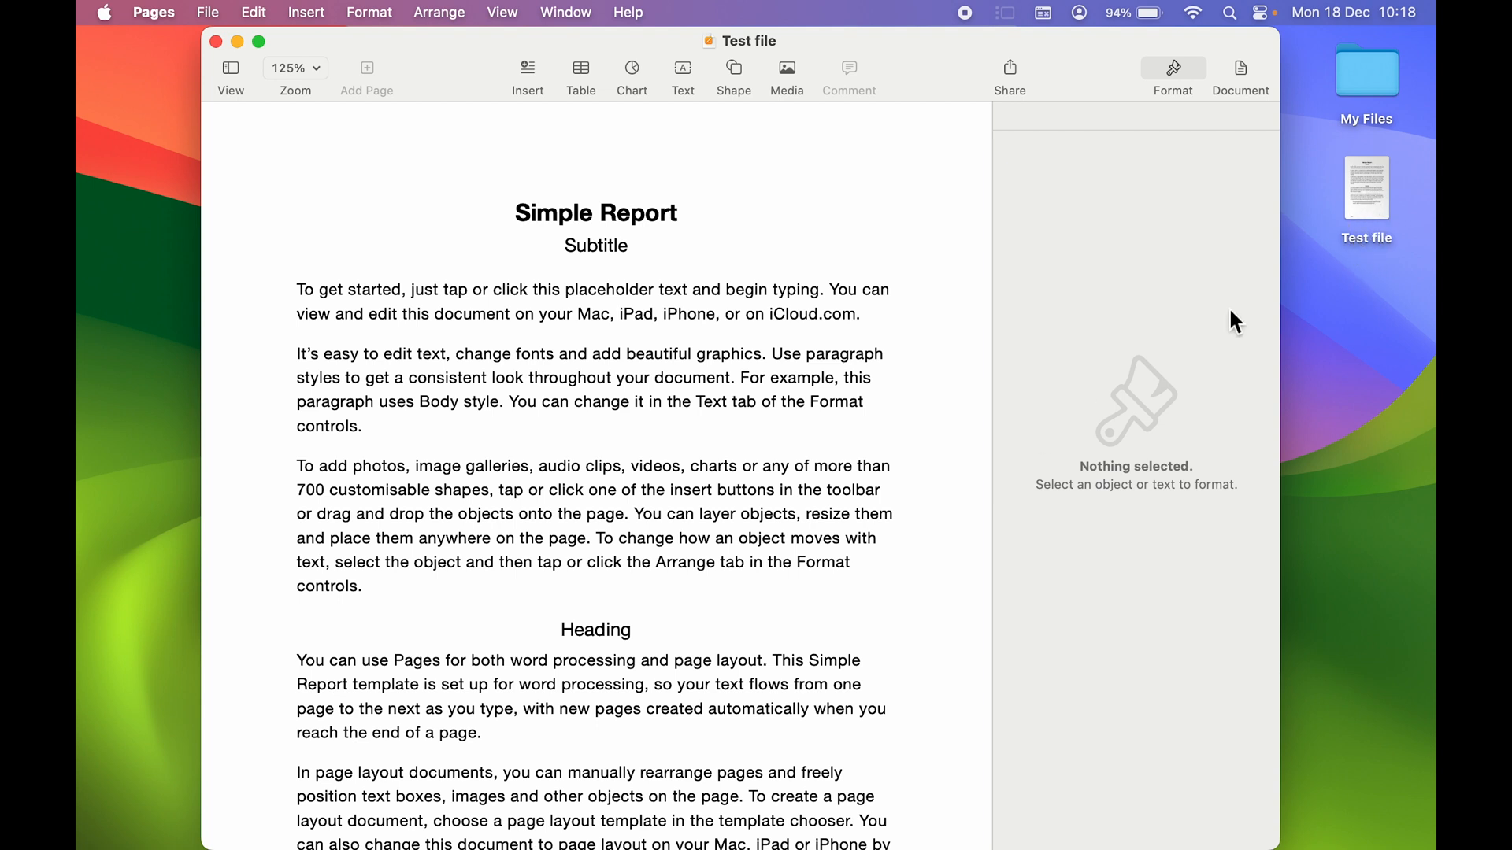
mouse_move(1181, 319)
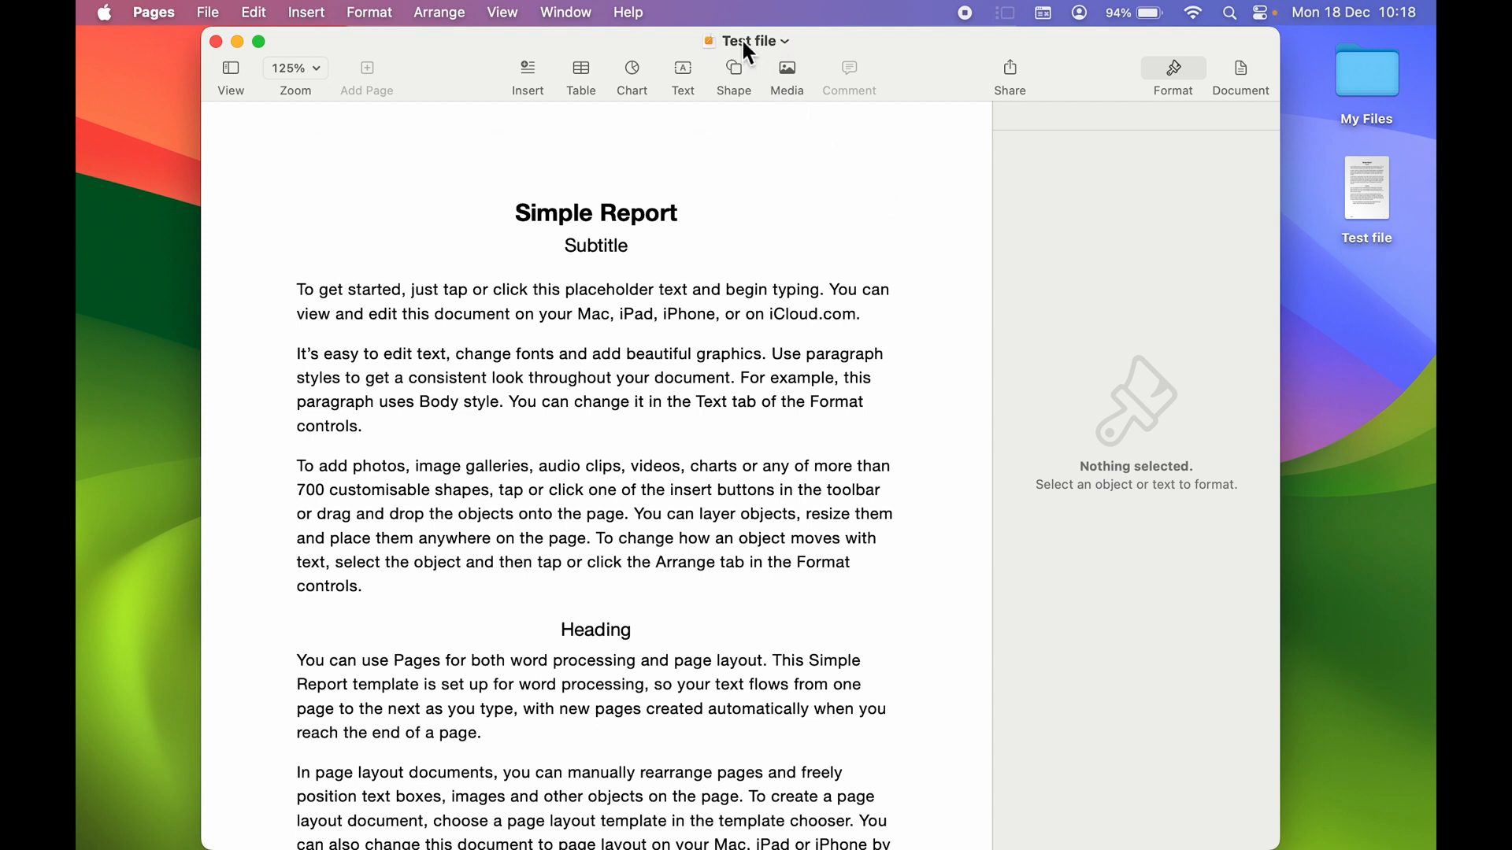
mouse_move(750, 53)
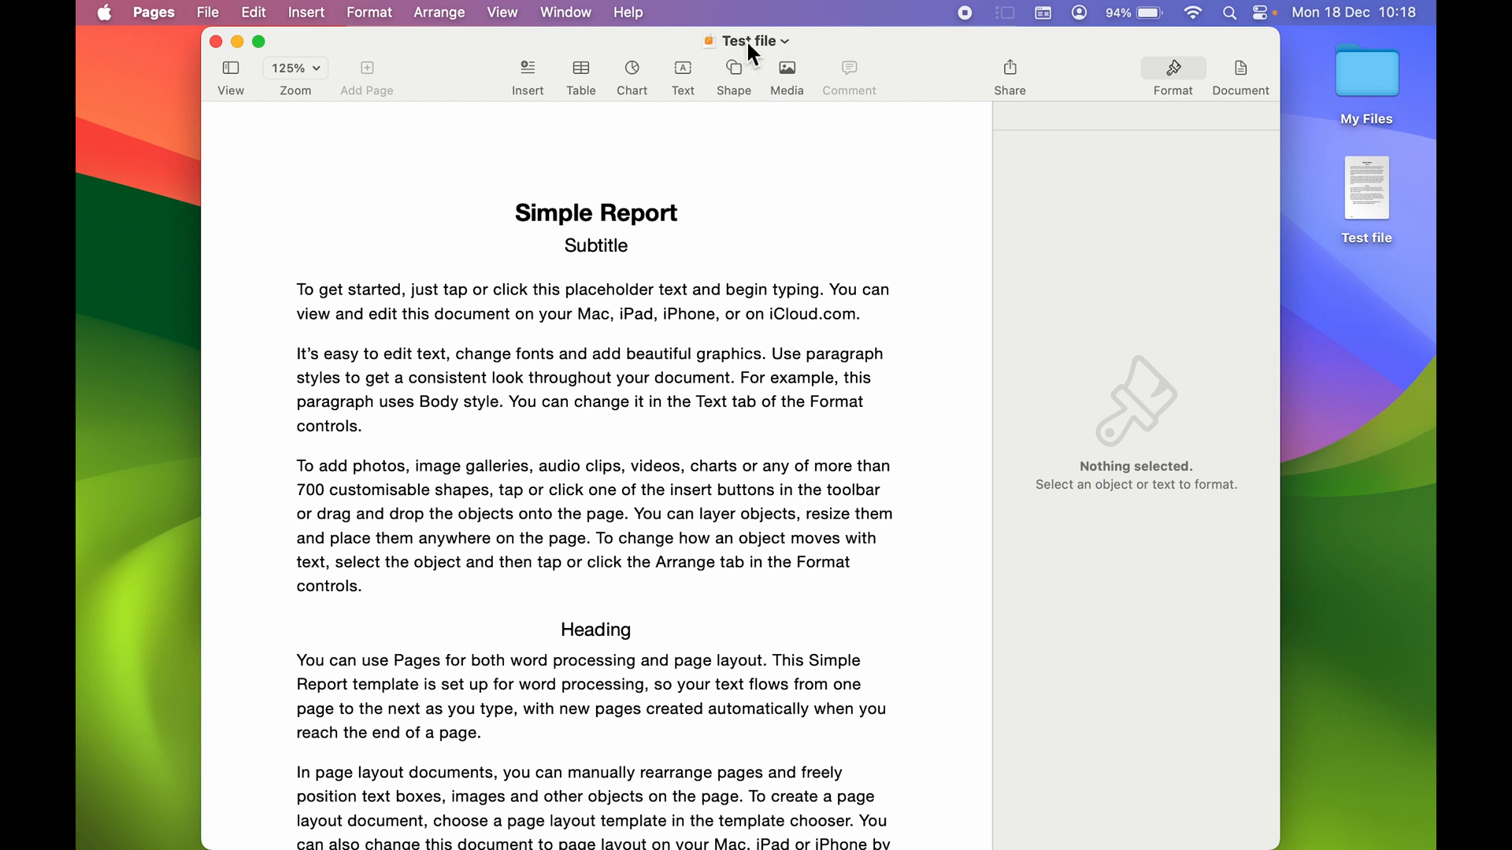
mouse_move(734, 55)
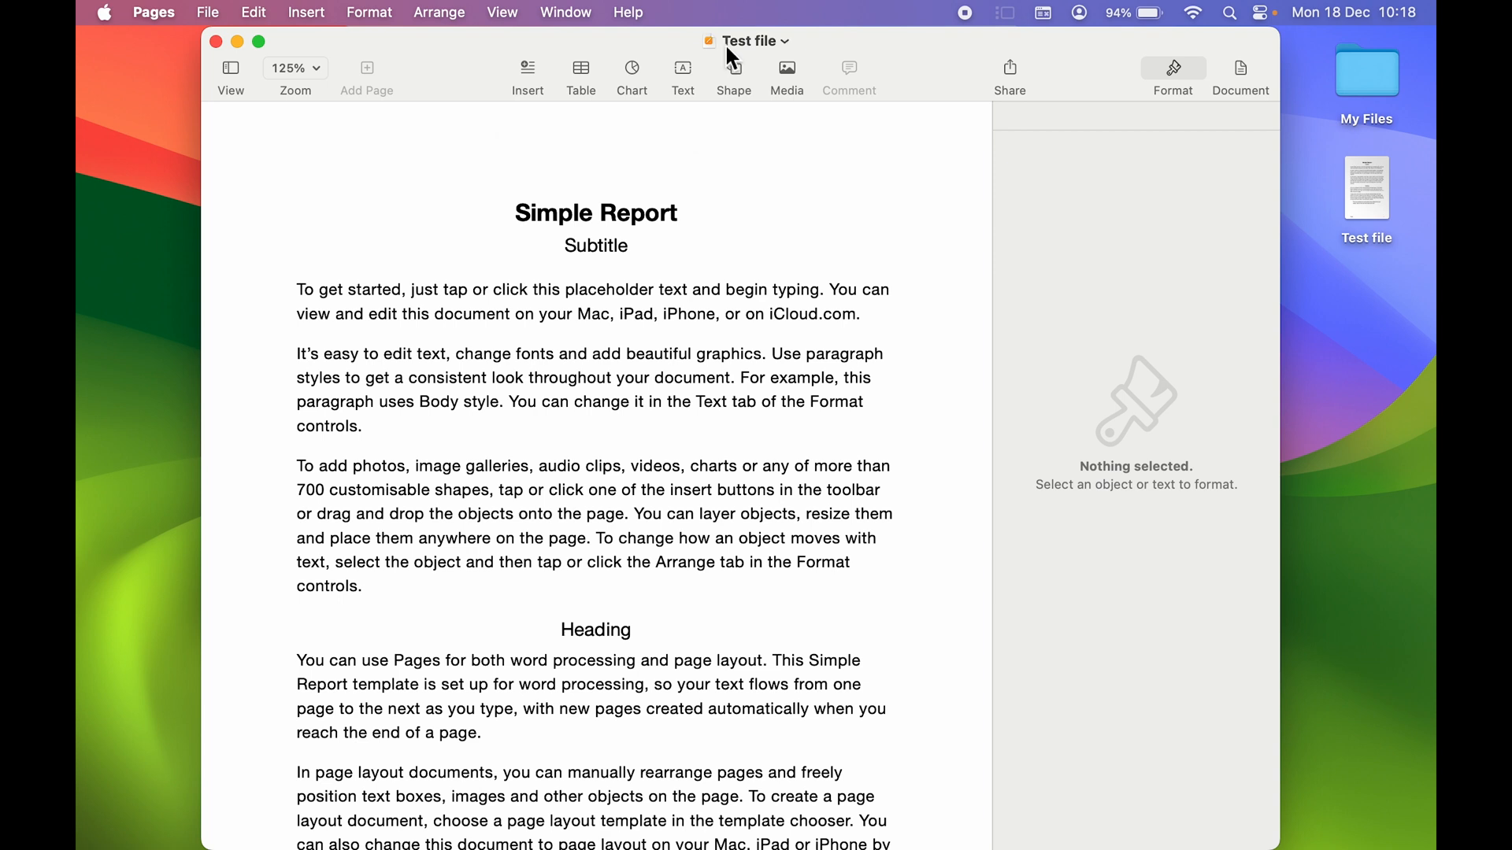
Scroll to the end of the report below the pull quote
scroll(down, 3)
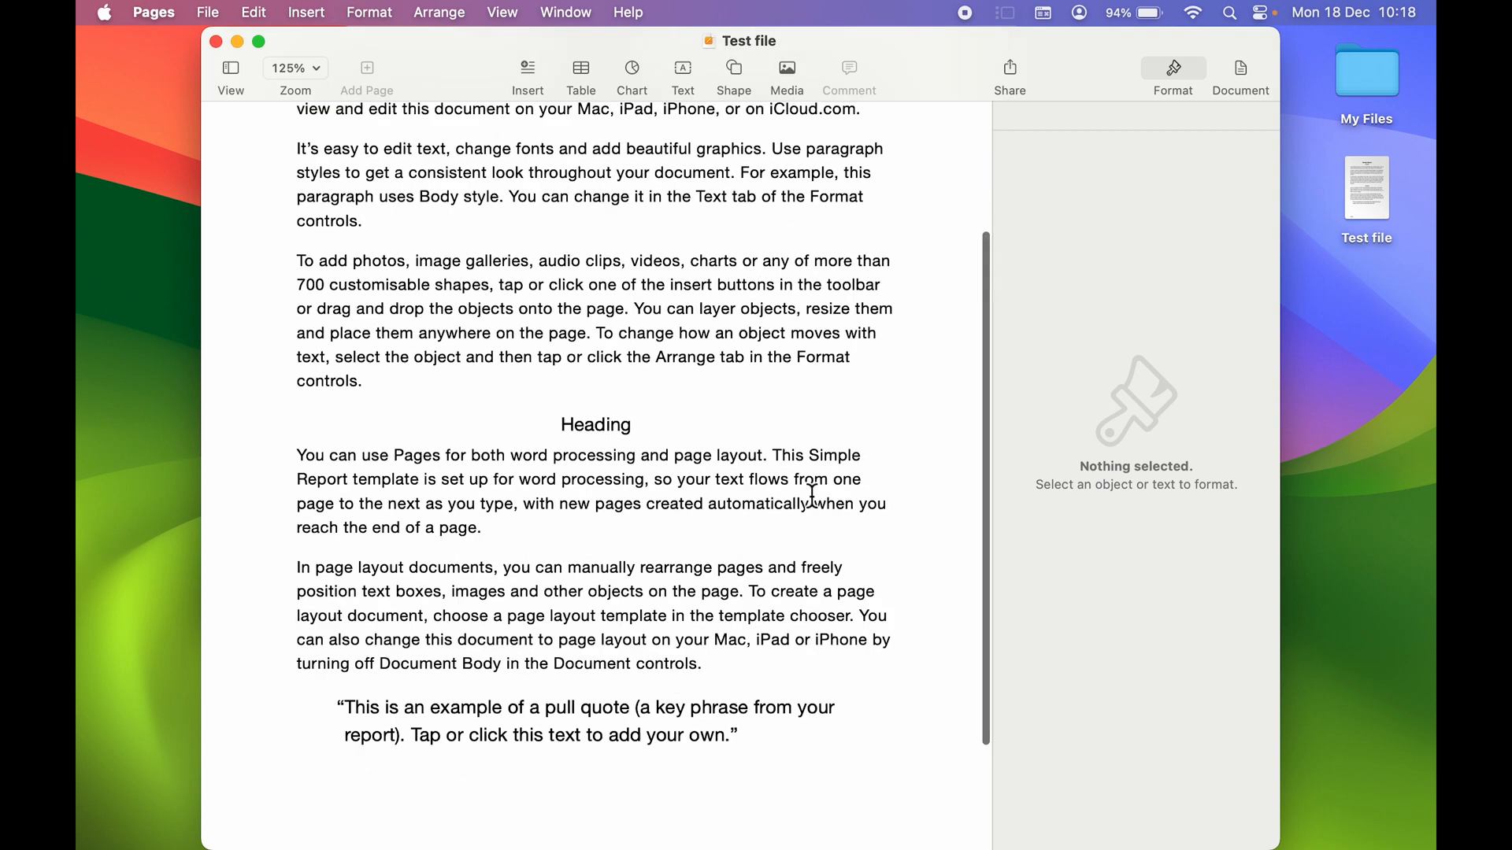
scroll(down, 3)
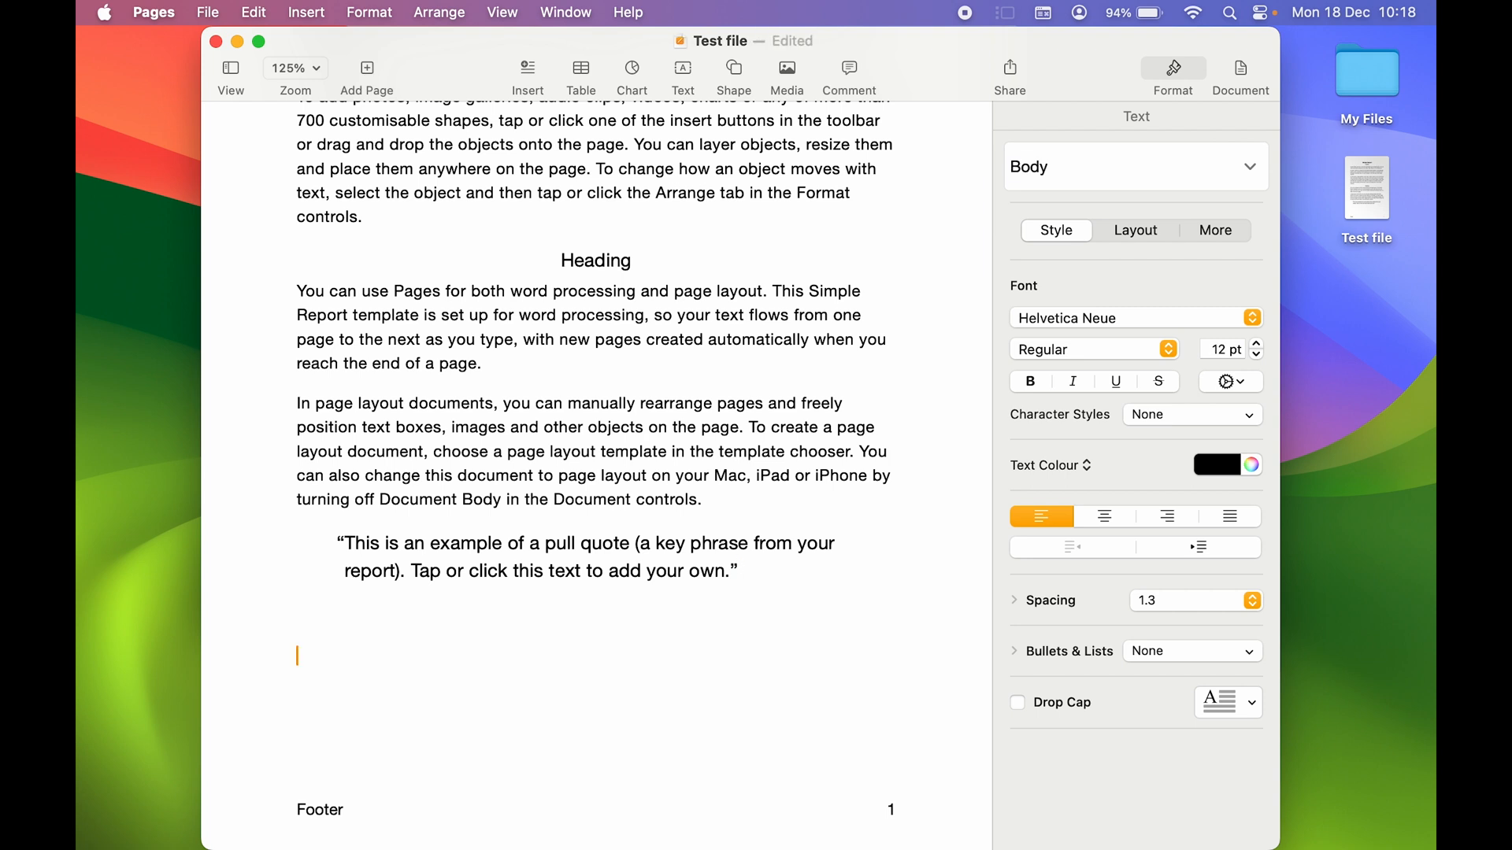
Type 'Hjbkjbk;jnv;wdnvwd' below the pull quote, then close the document
text(Hjbkjbk;jnv;wdnv)
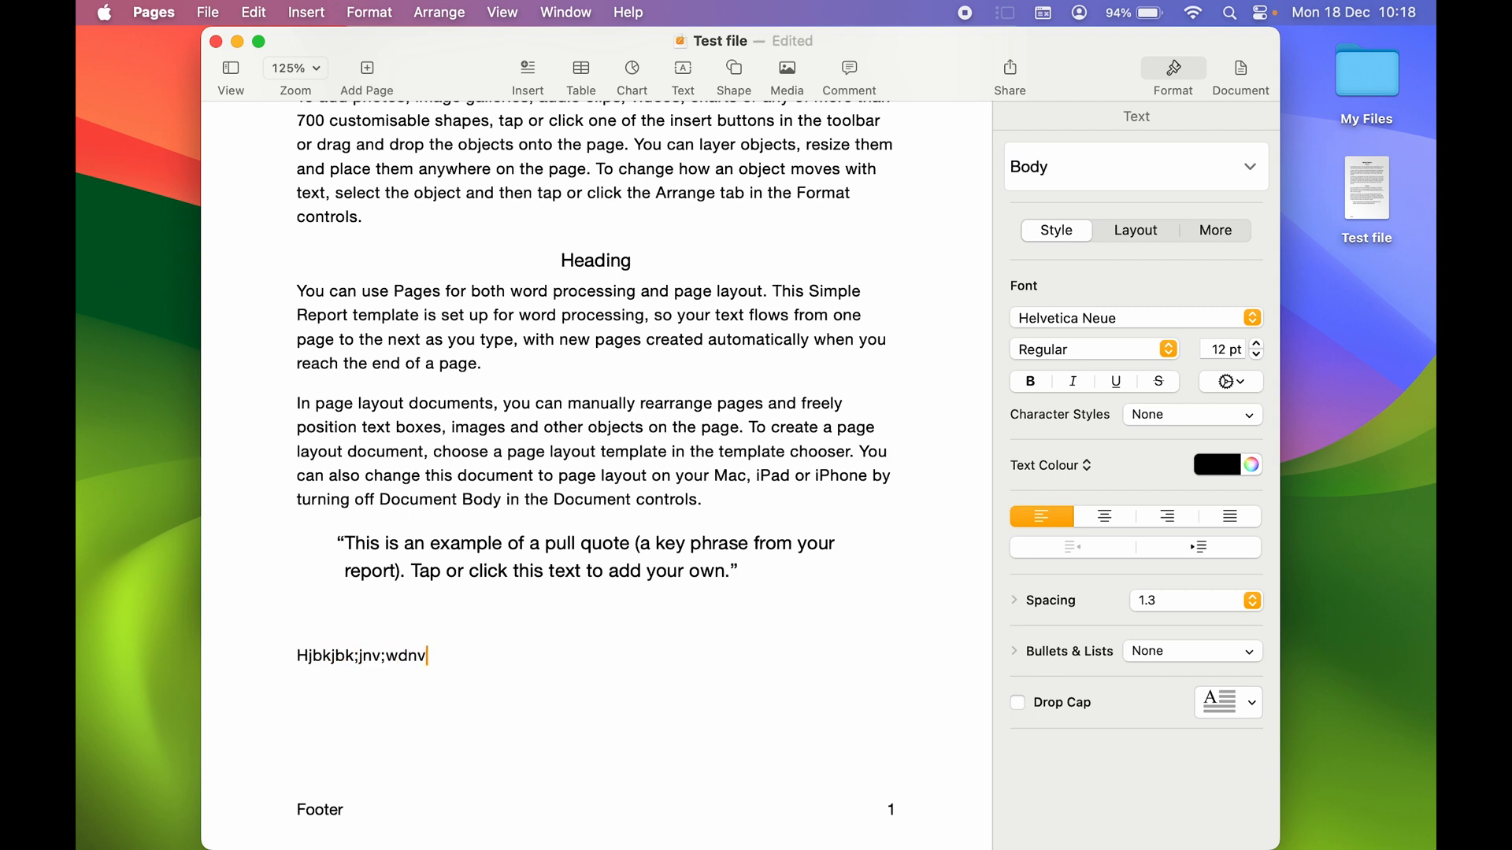
text(wd)
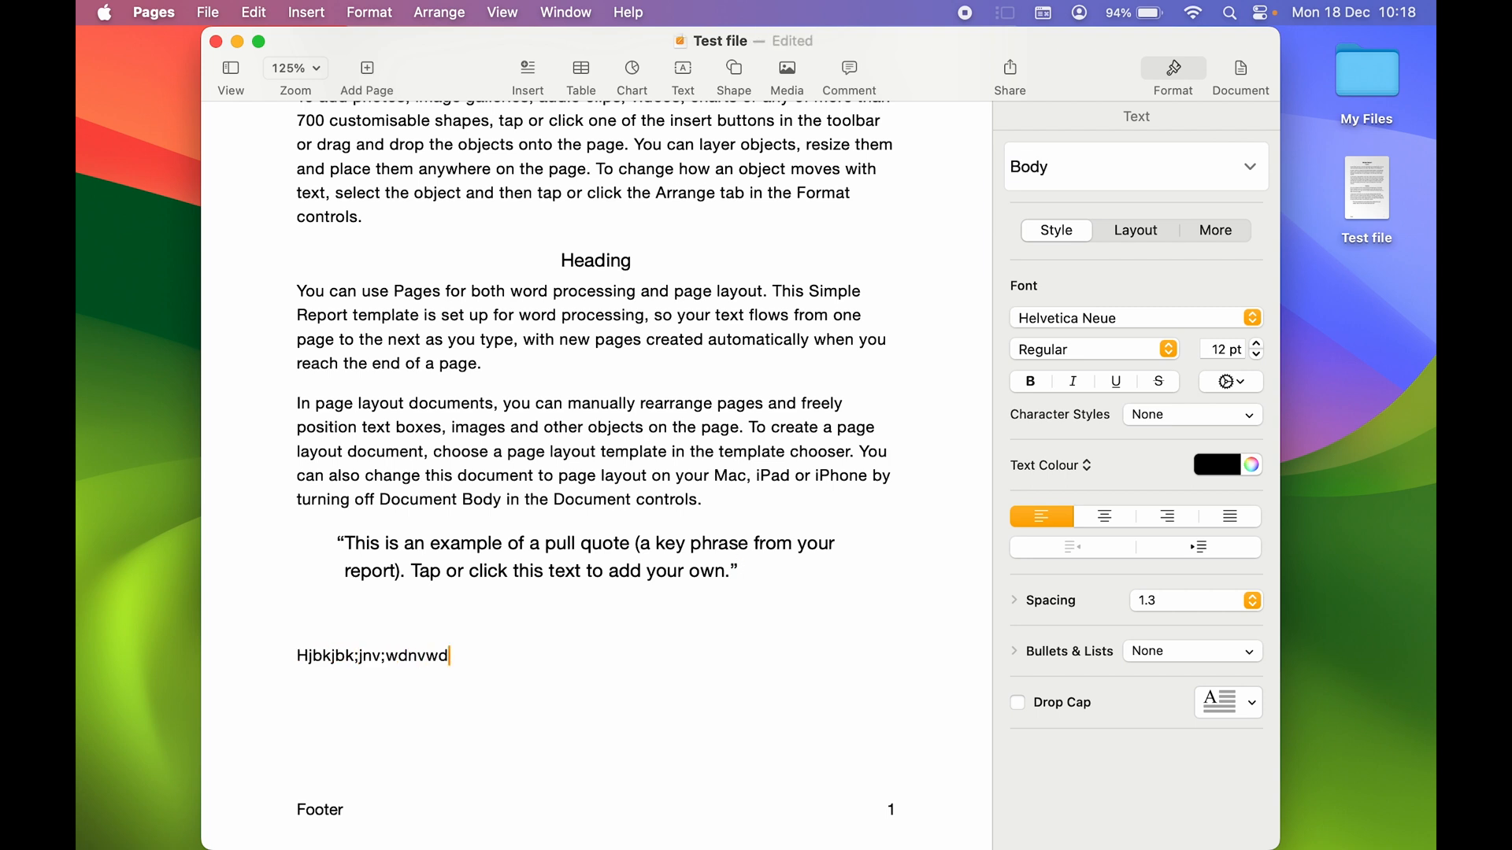
mouse_move(555, 393)
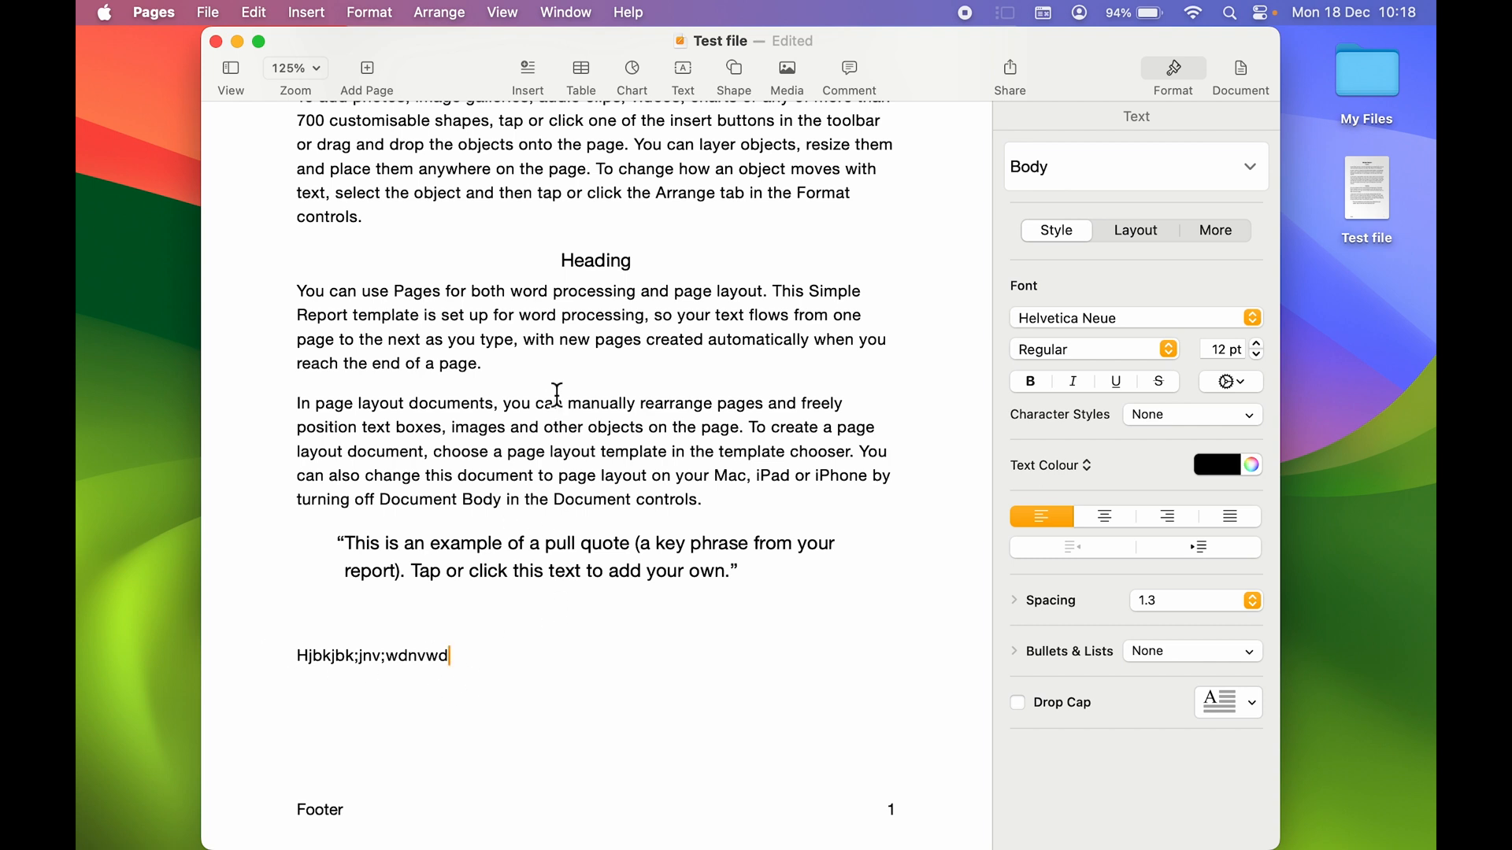
click(216, 40)
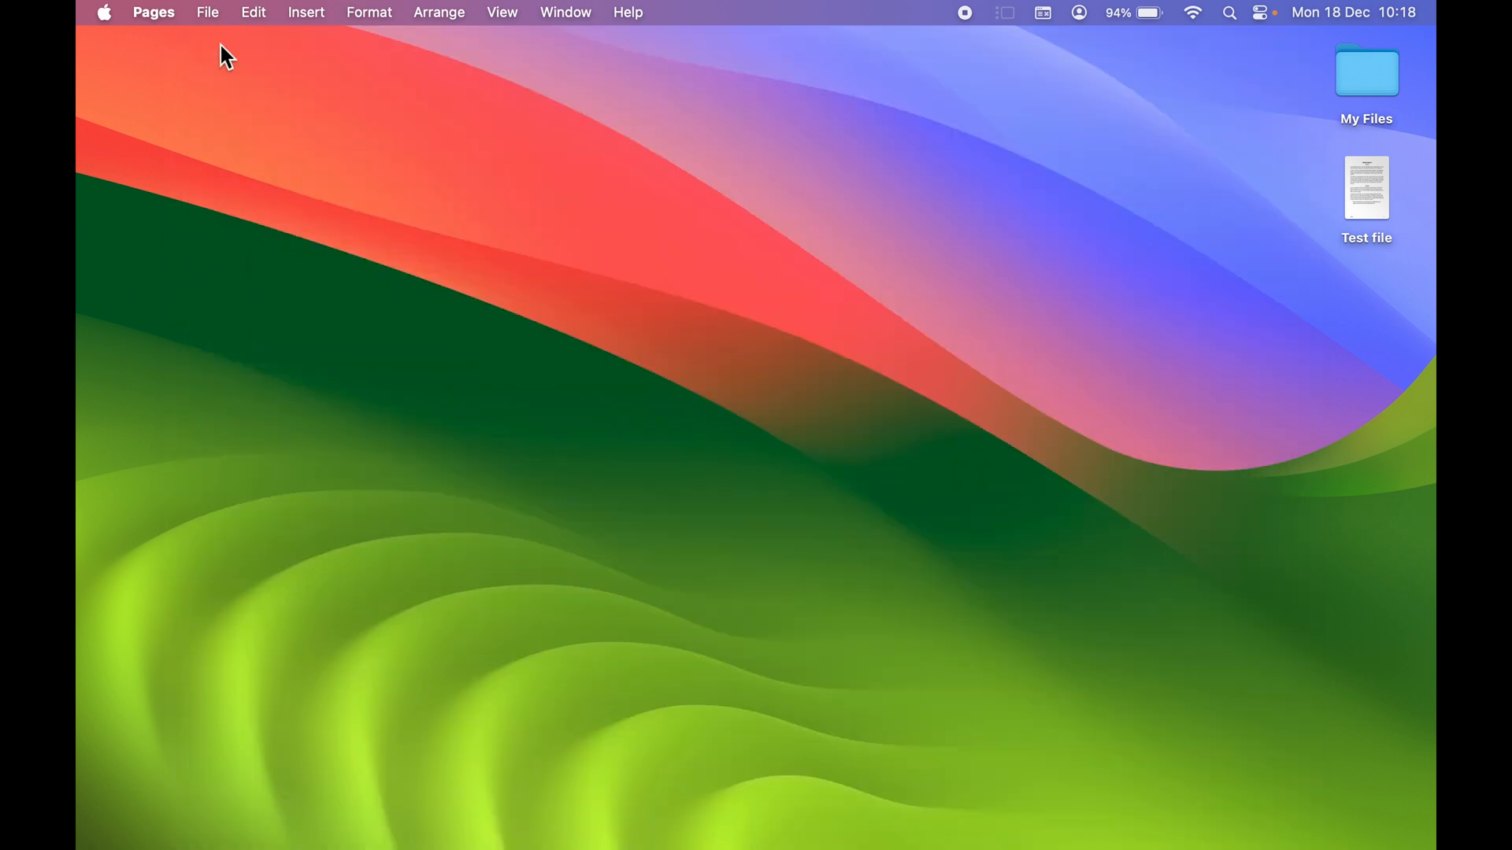
click(1366, 186)
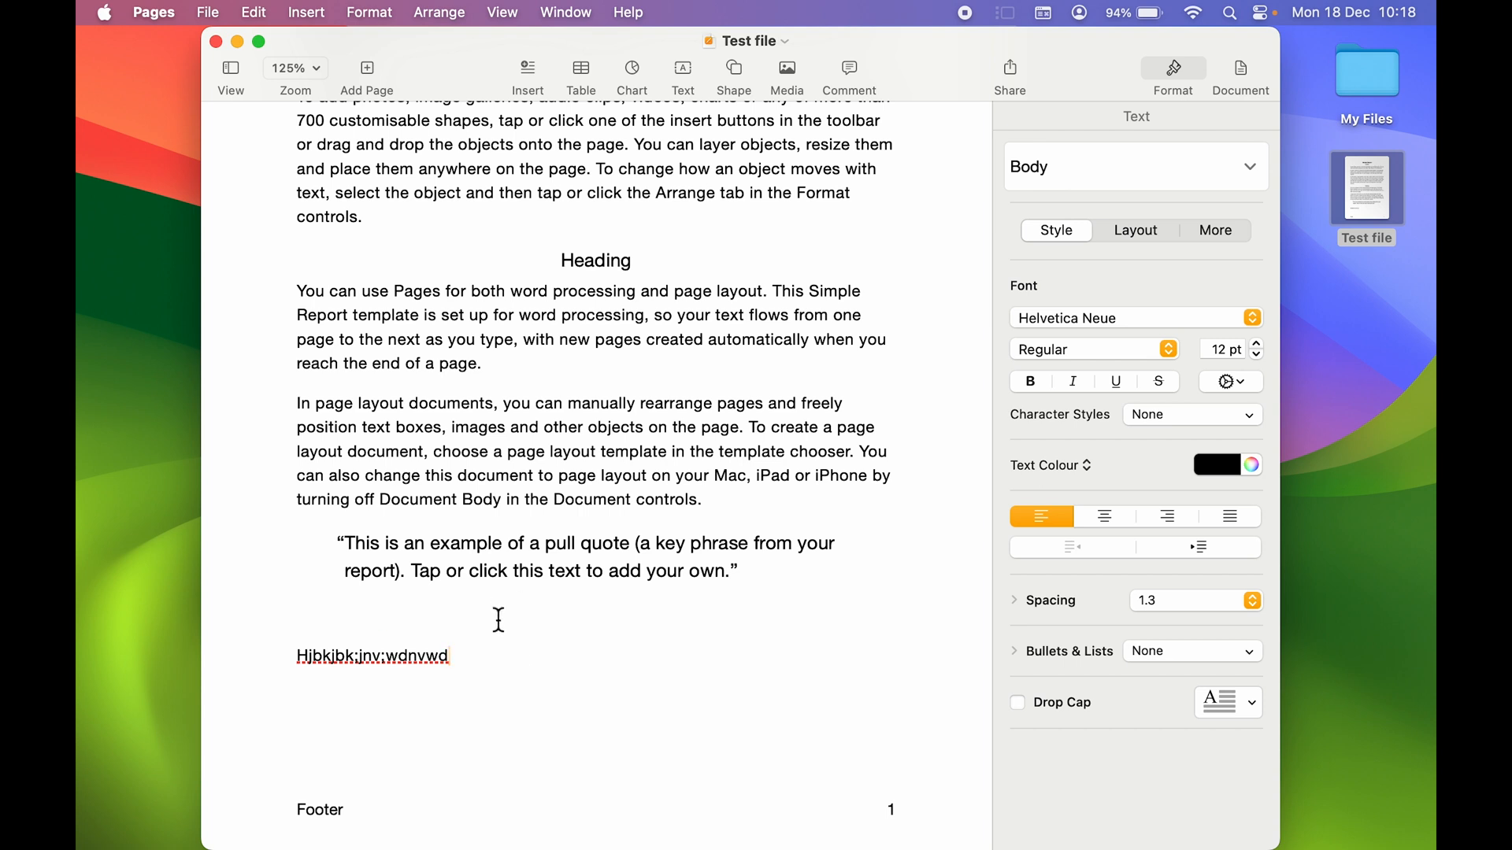
mouse_move(598, 629)
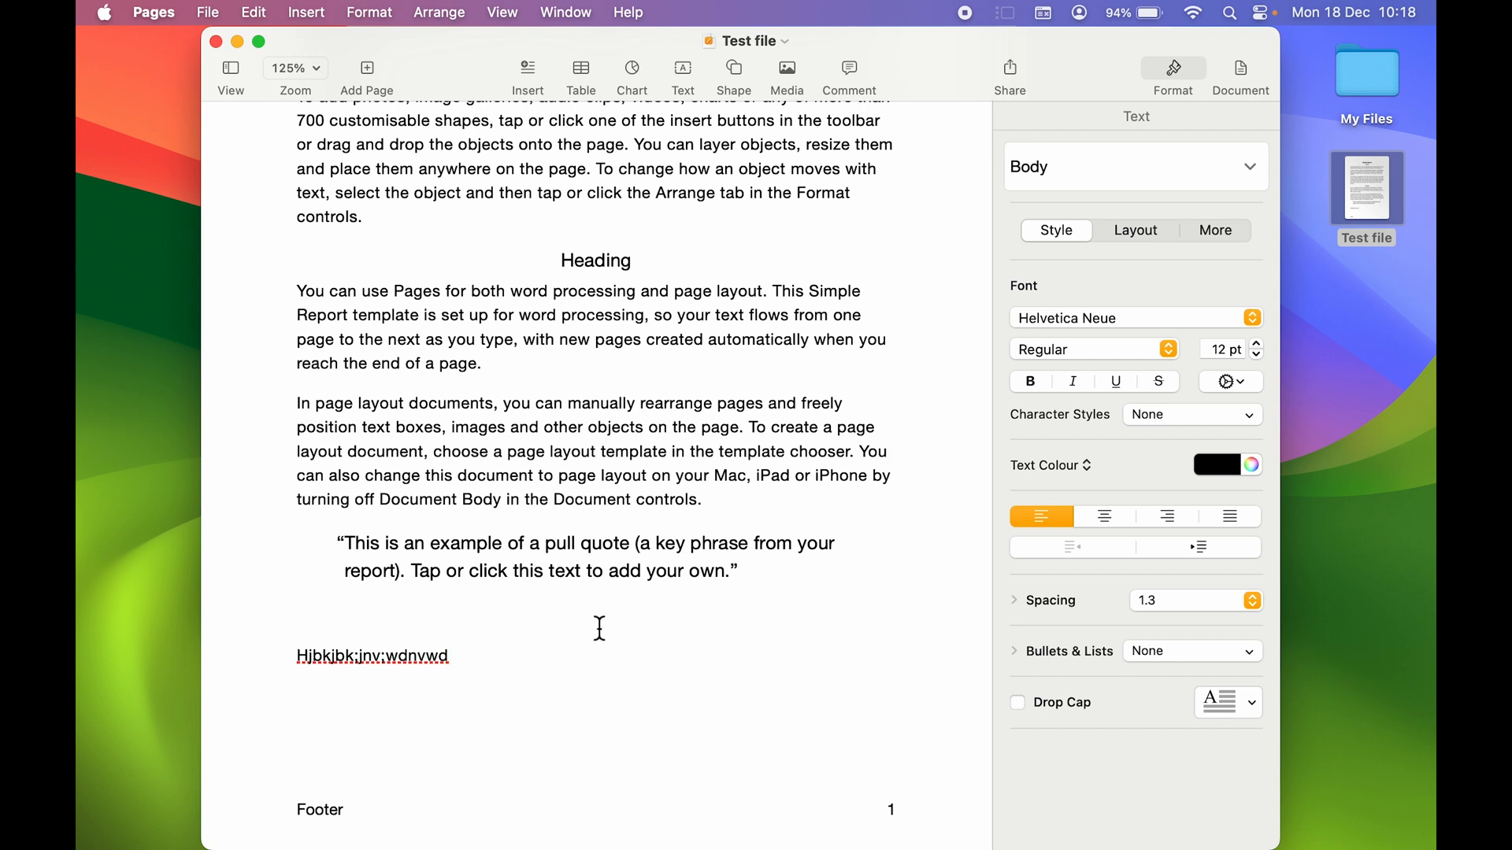
Reopen Test file, check the typed line was kept, and close it
click(207, 13)
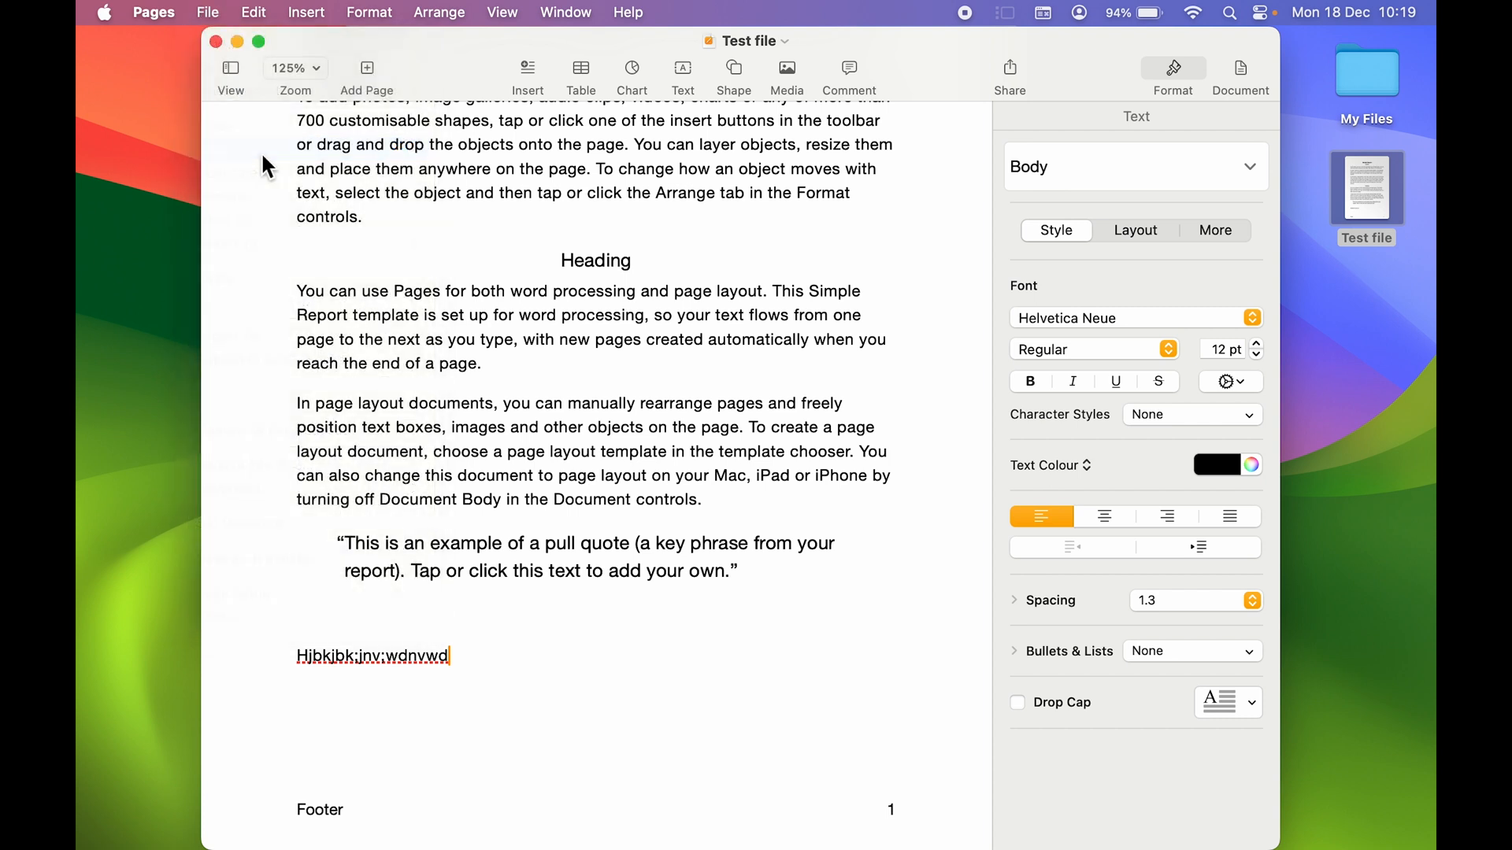
mouse_move(719, 309)
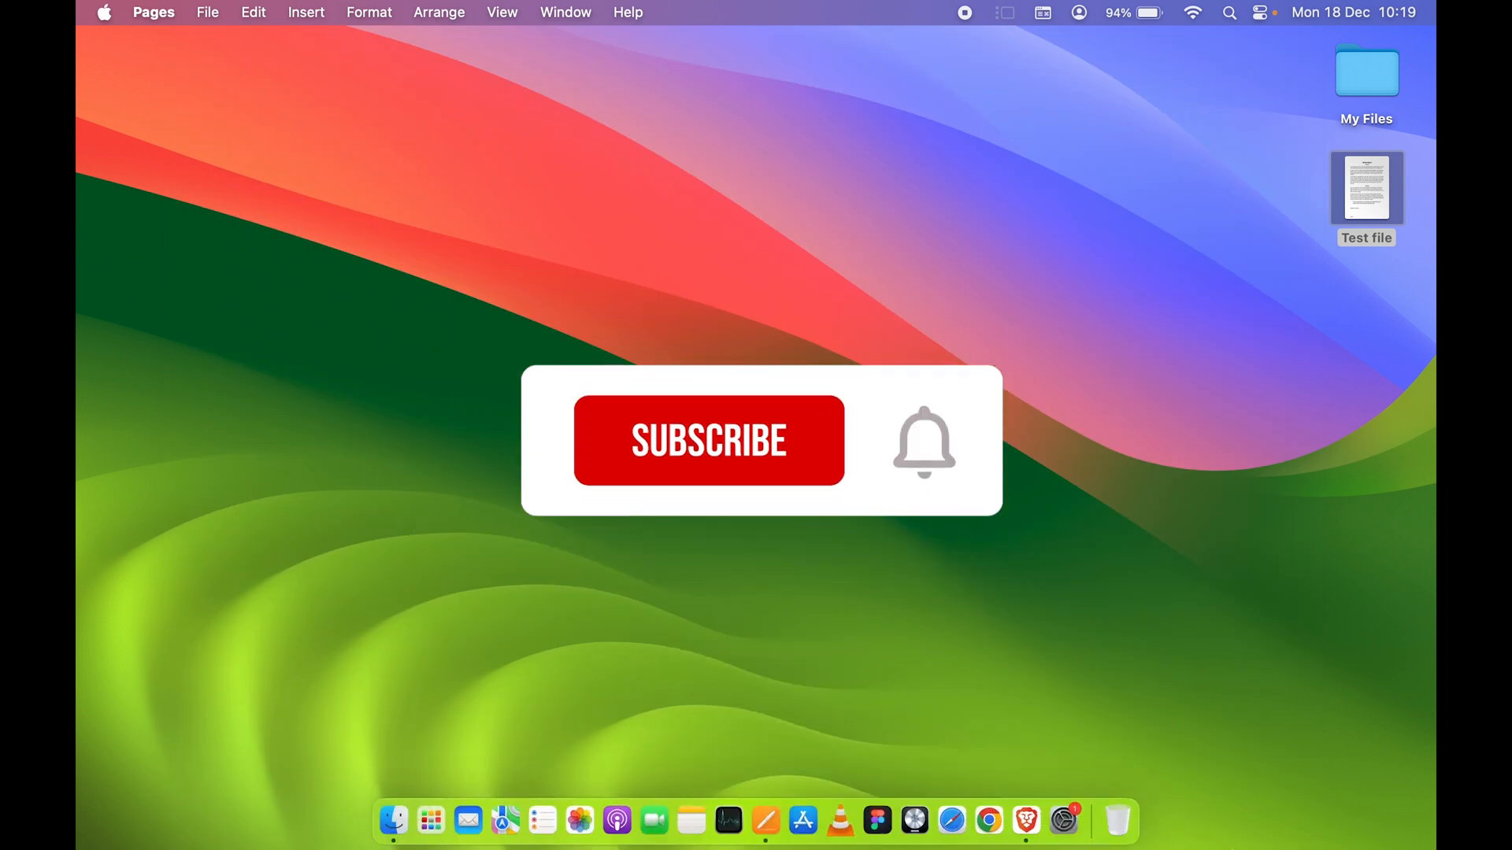
click(708, 441)
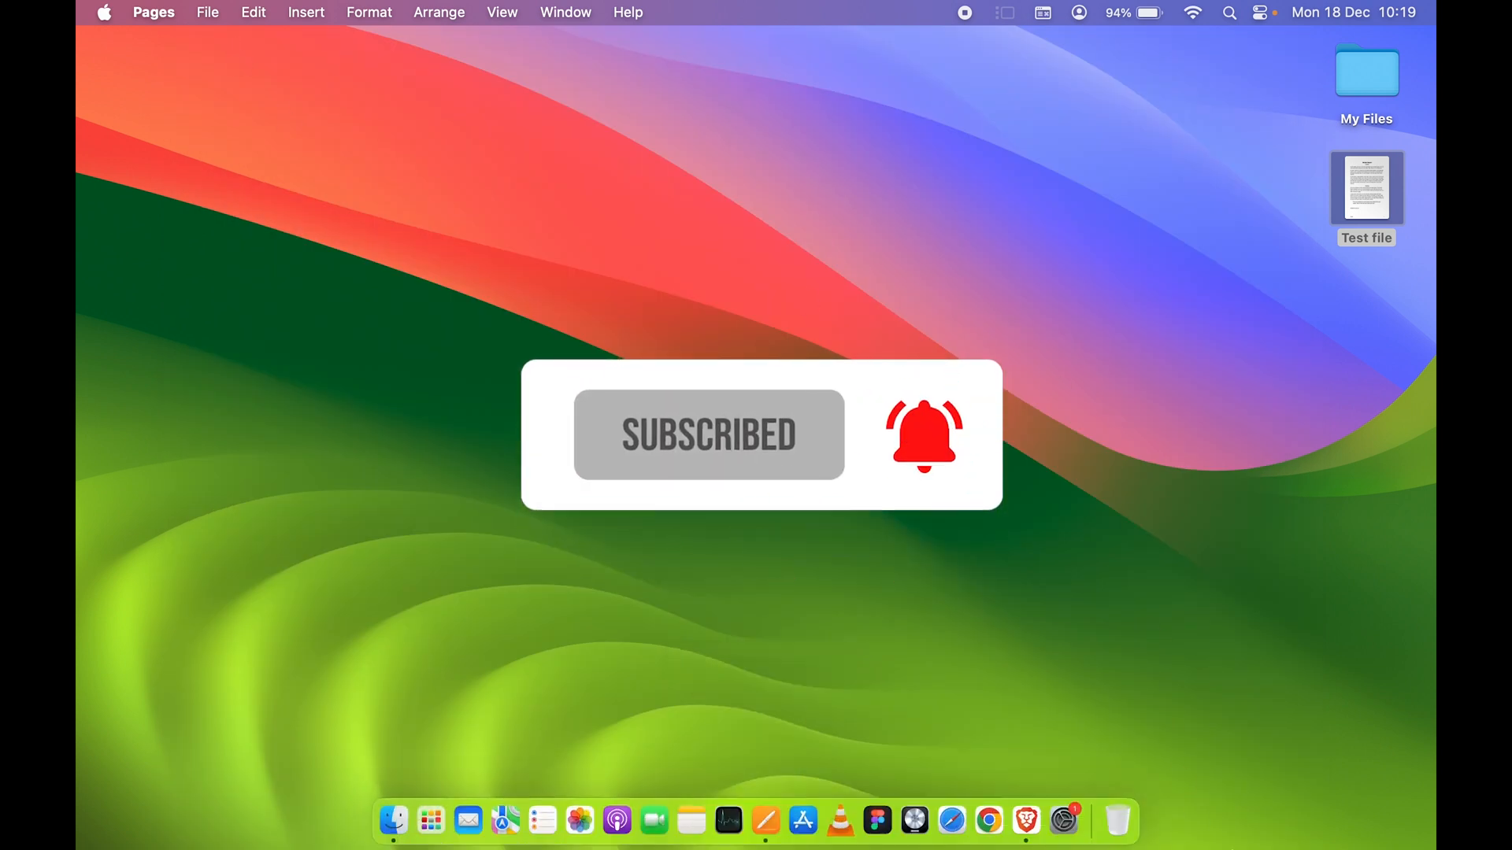